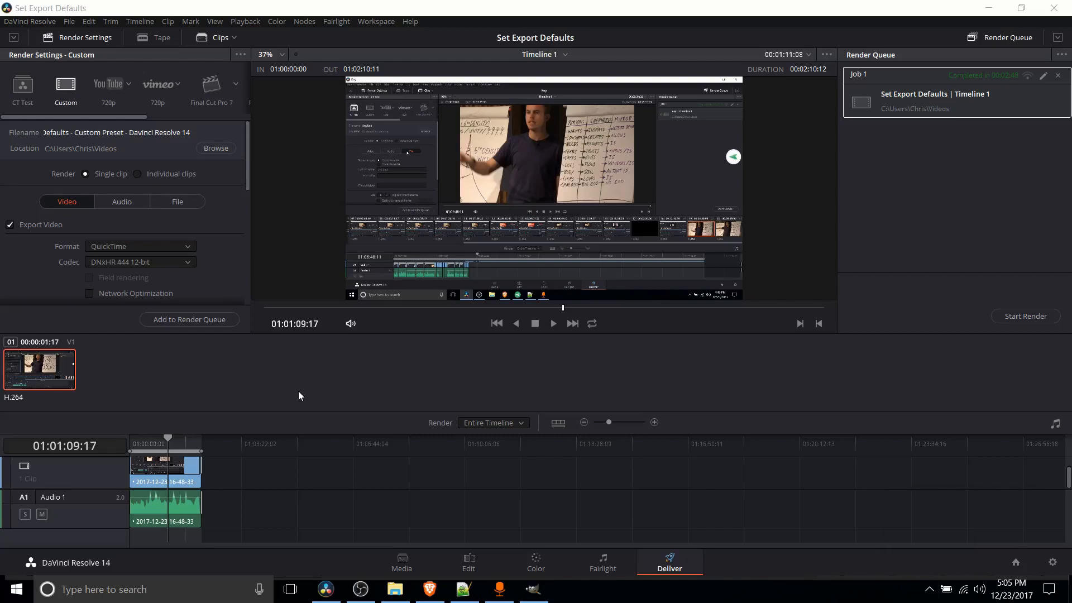
mouse_move(299, 361)
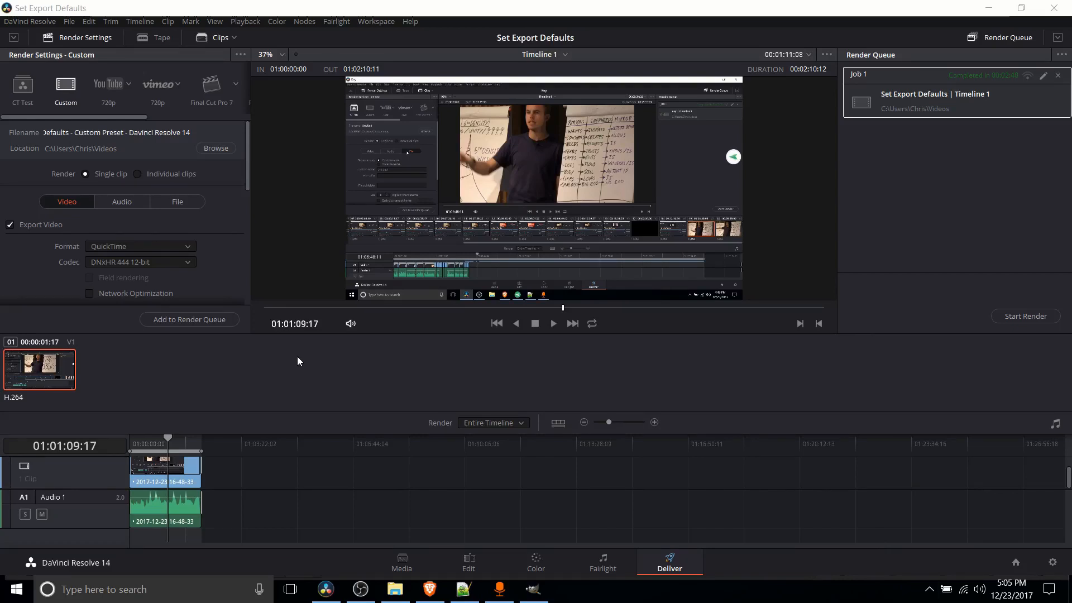
mouse_move(406, 424)
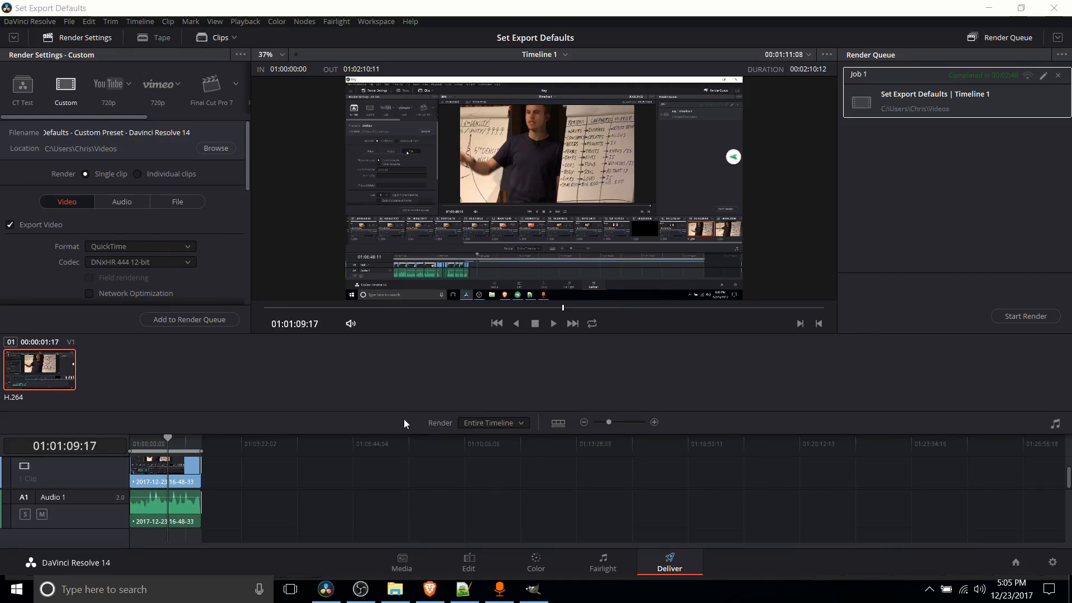
mouse_move(454, 562)
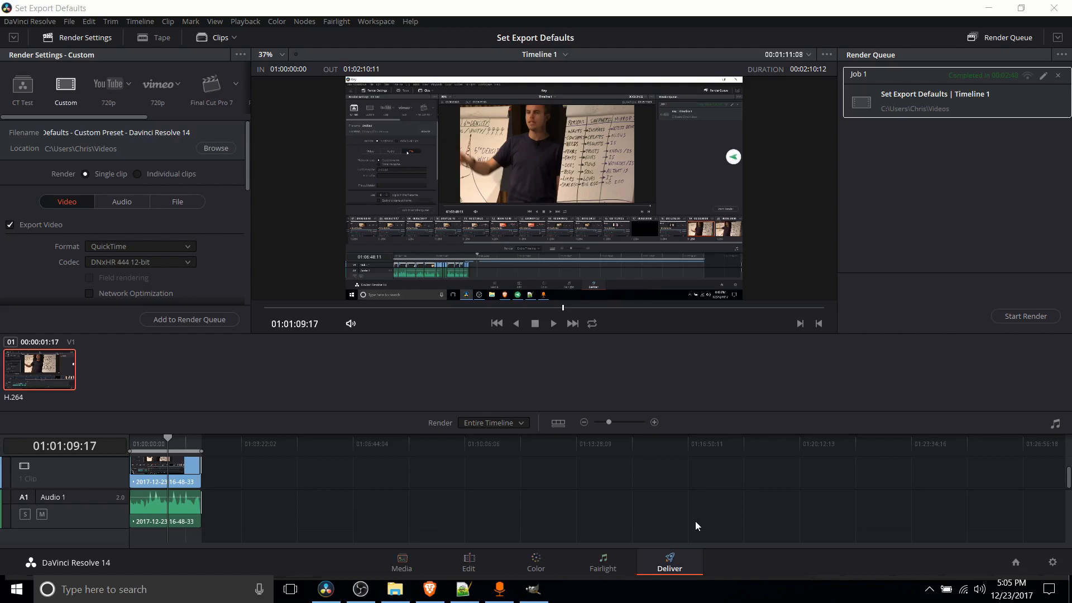
mouse_move(717, 505)
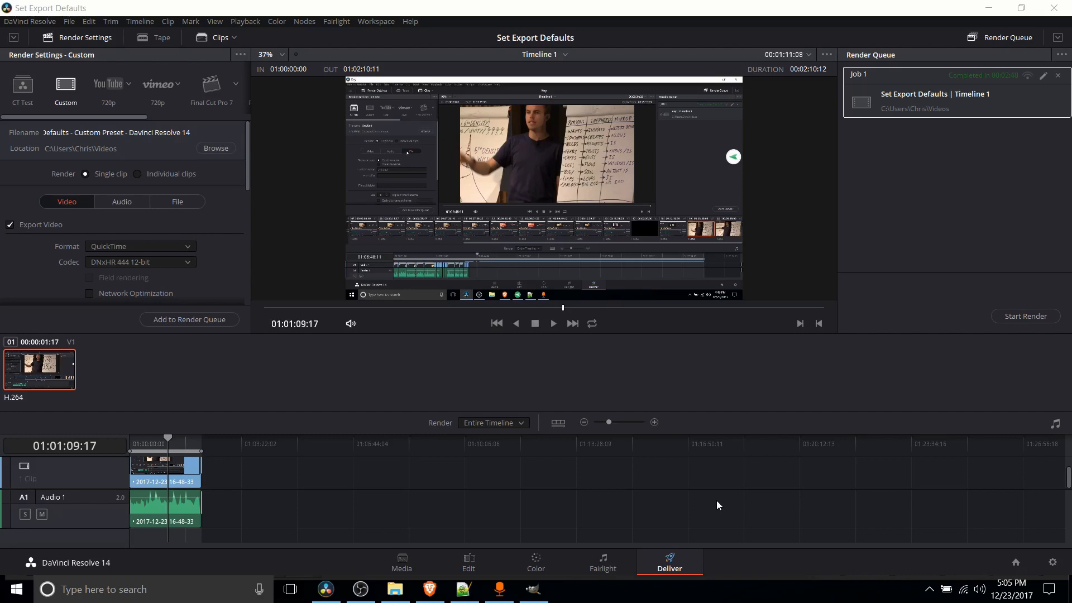
mouse_move(235, 278)
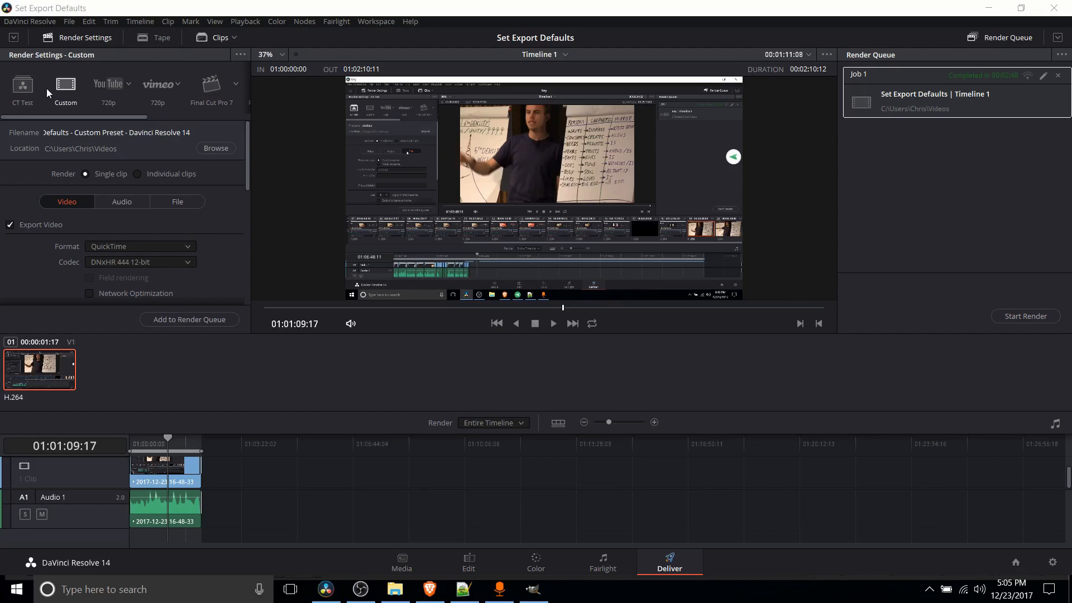
mouse_move(64, 85)
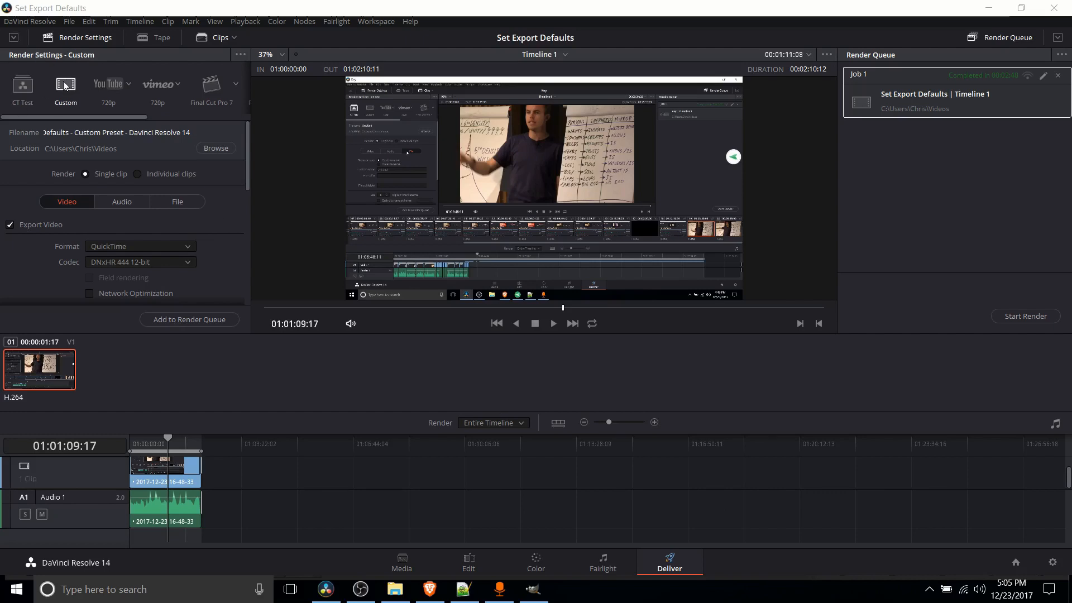
mouse_move(206, 228)
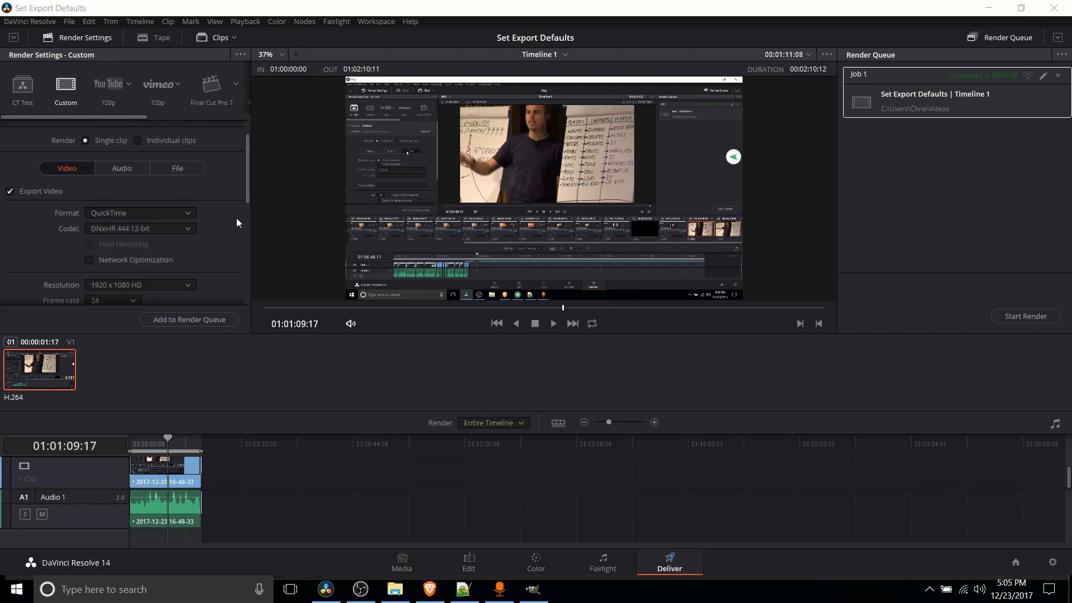
Step: Briefly review the project settings and leave them unchanged
scroll("down", 3)
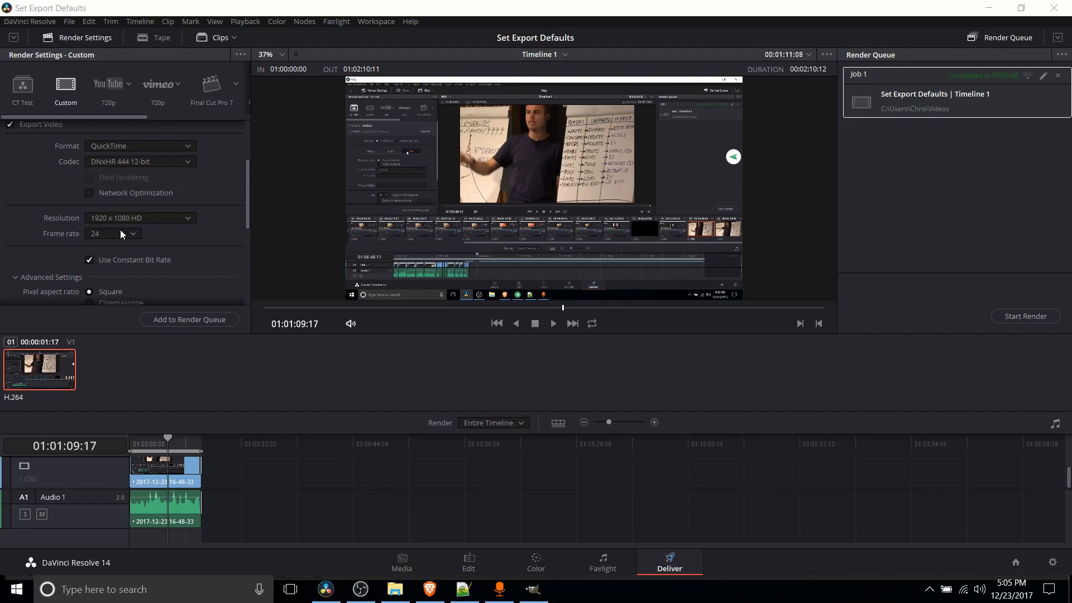
left_click(68, 21)
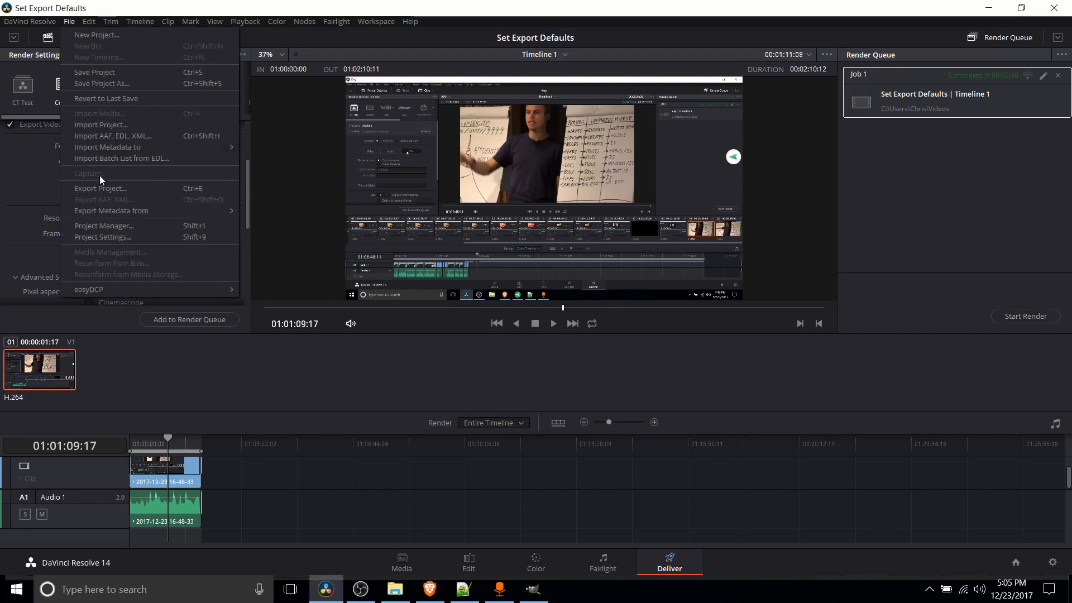
left_click(103, 237)
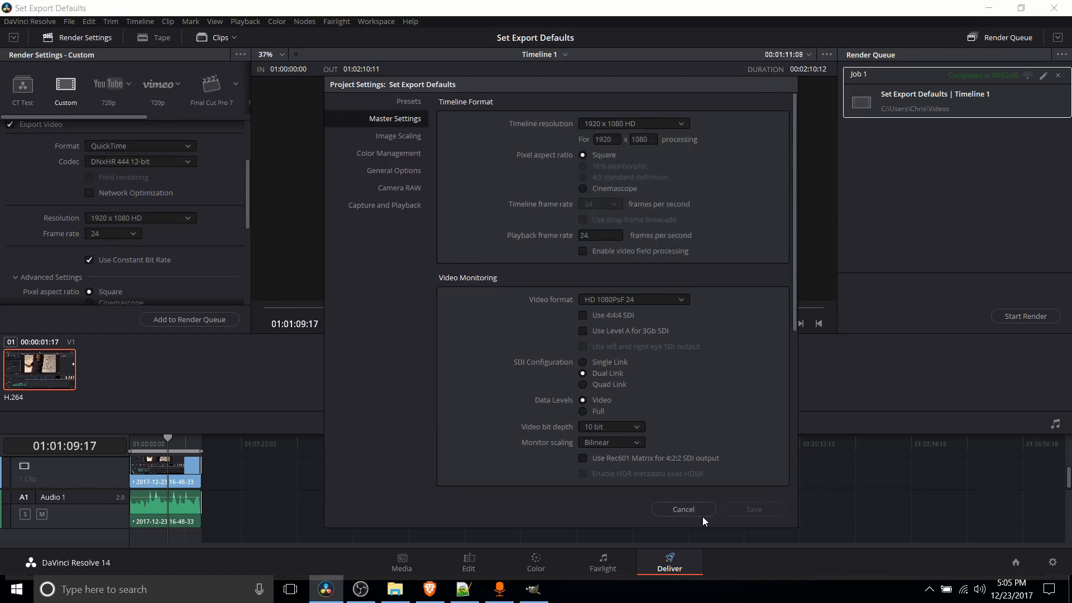
left_click(69, 21)
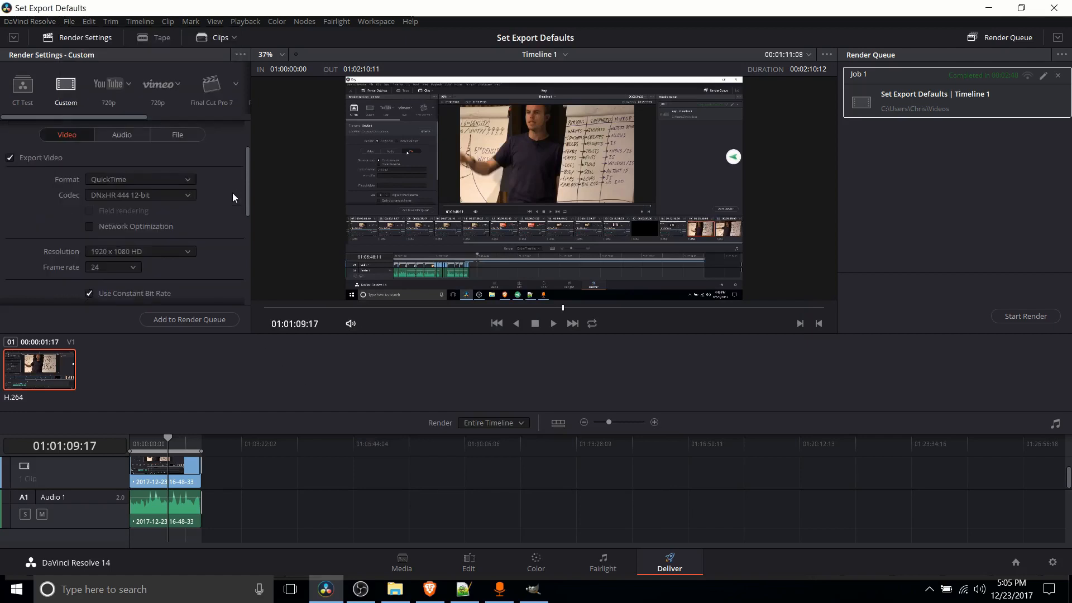
Step: Set the render video format to MP4 with the H.264 codec
scroll("down", 3)
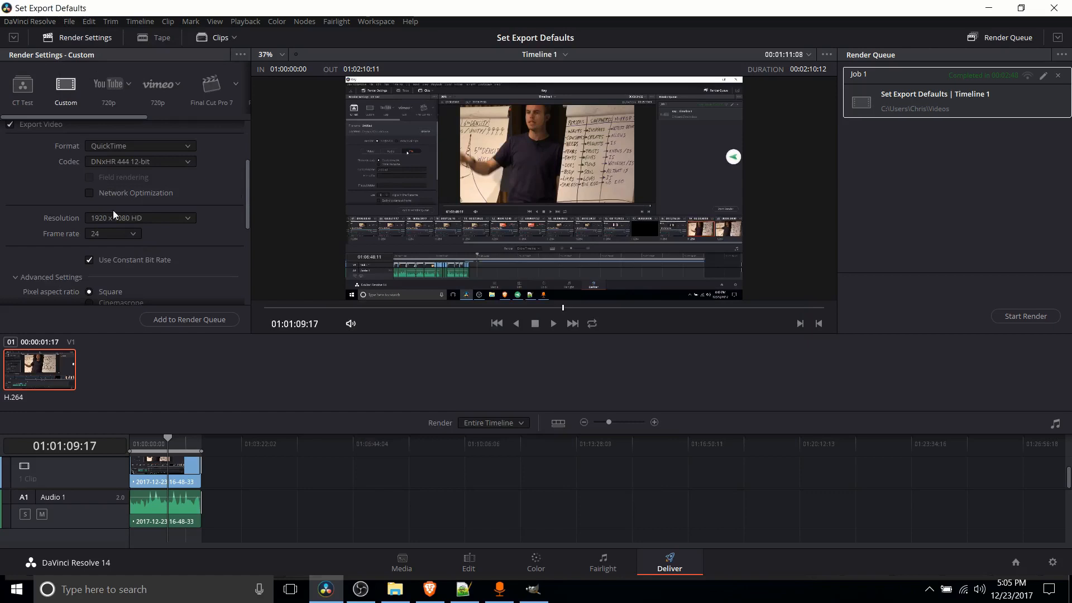
scroll("down", 3)
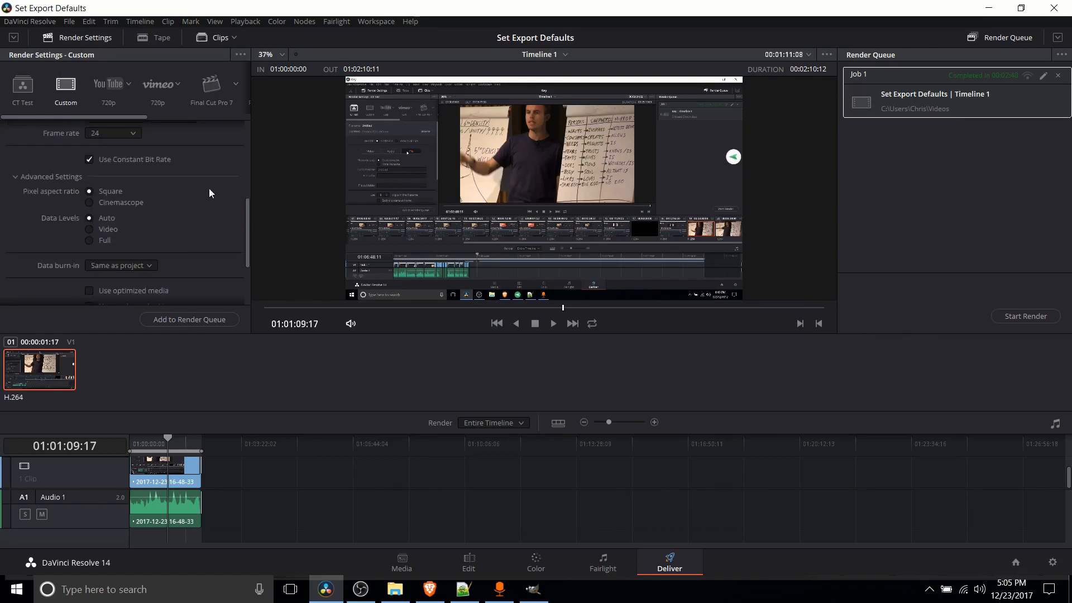
scroll("down", 3)
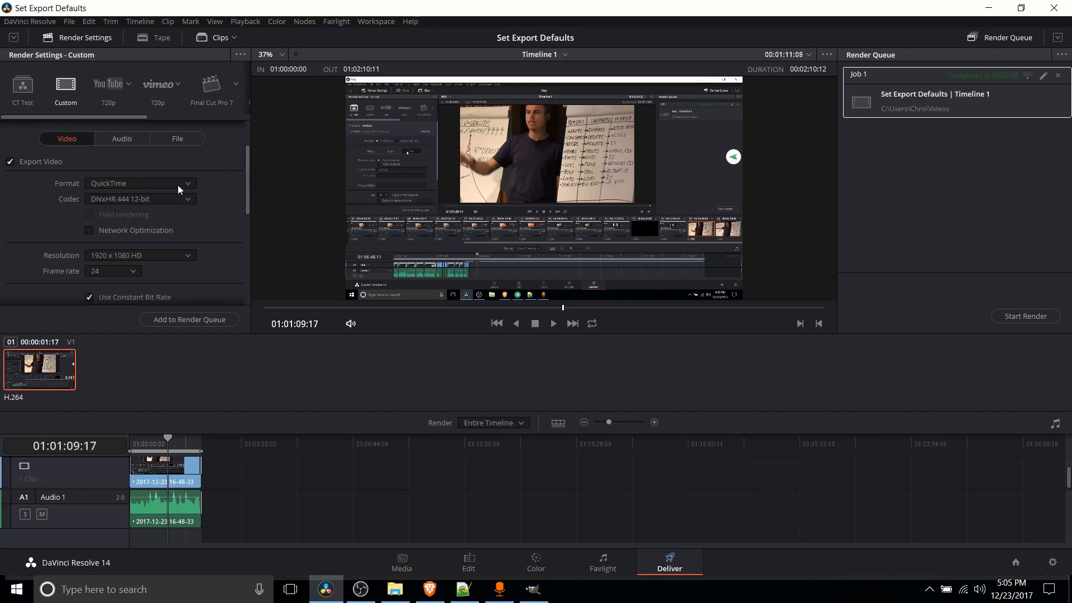
mouse_move(212, 219)
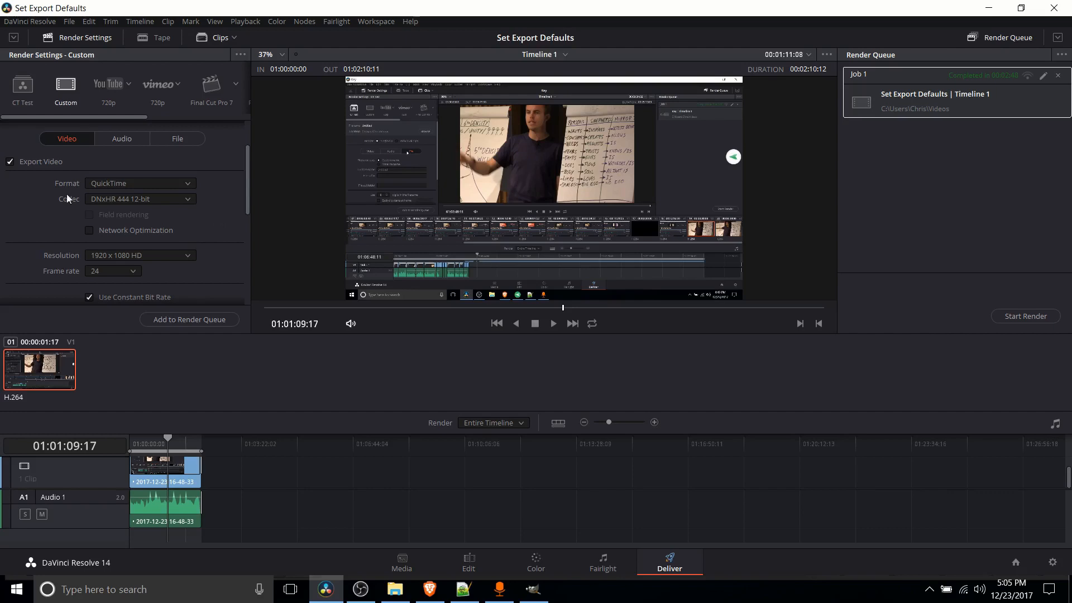
left_click(140, 183)
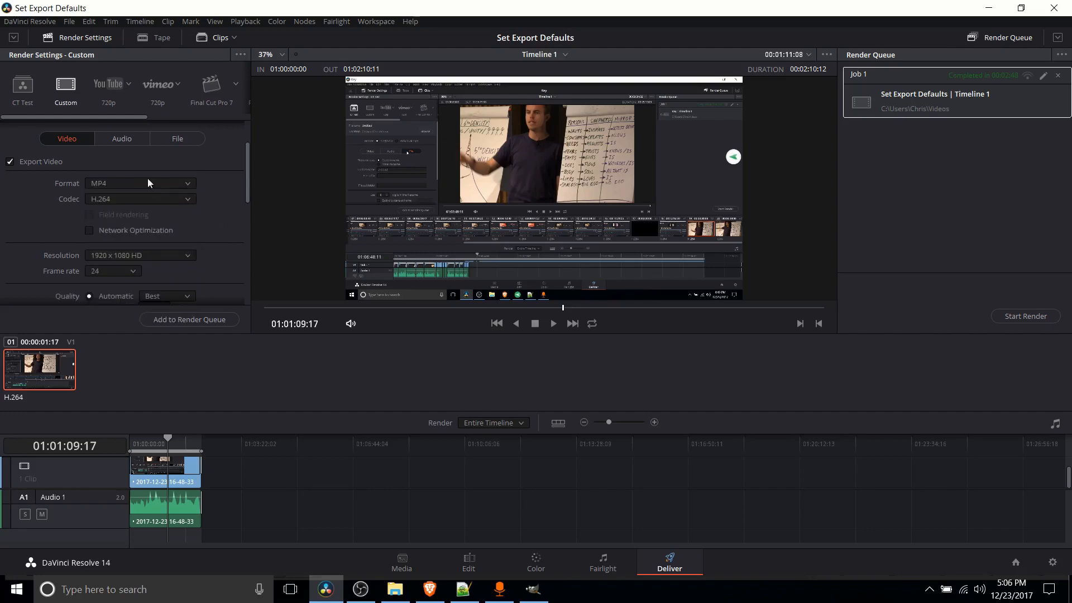
mouse_move(222, 194)
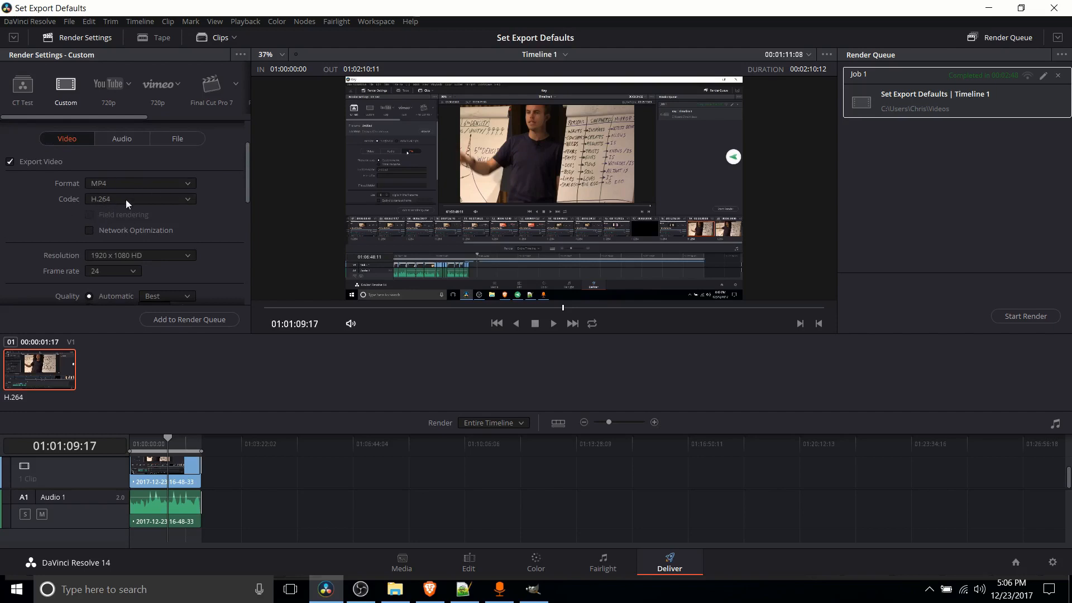
left_click(139, 183)
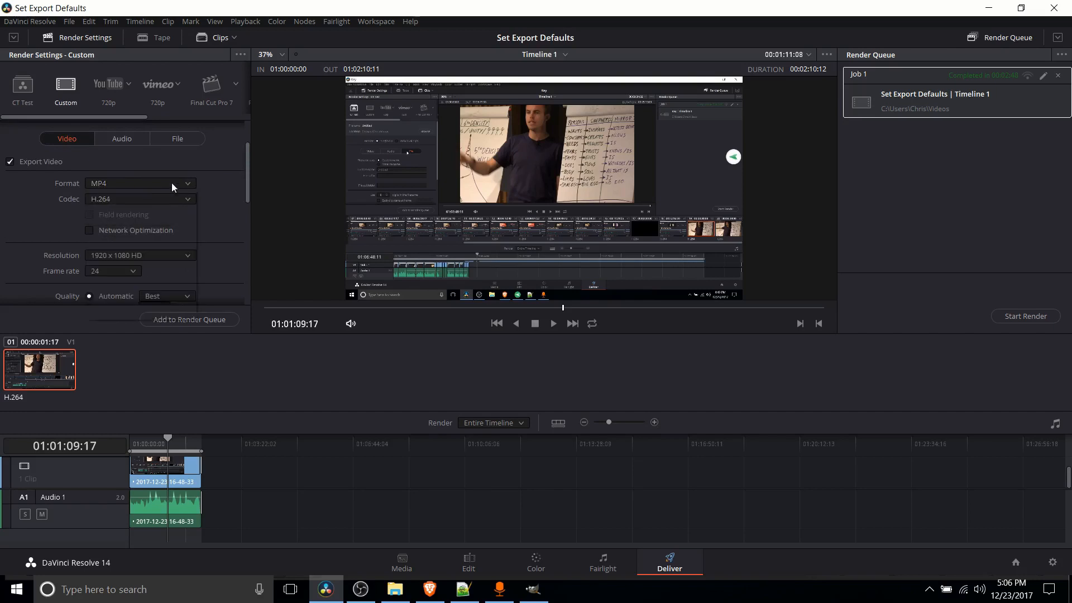
left_click(140, 183)
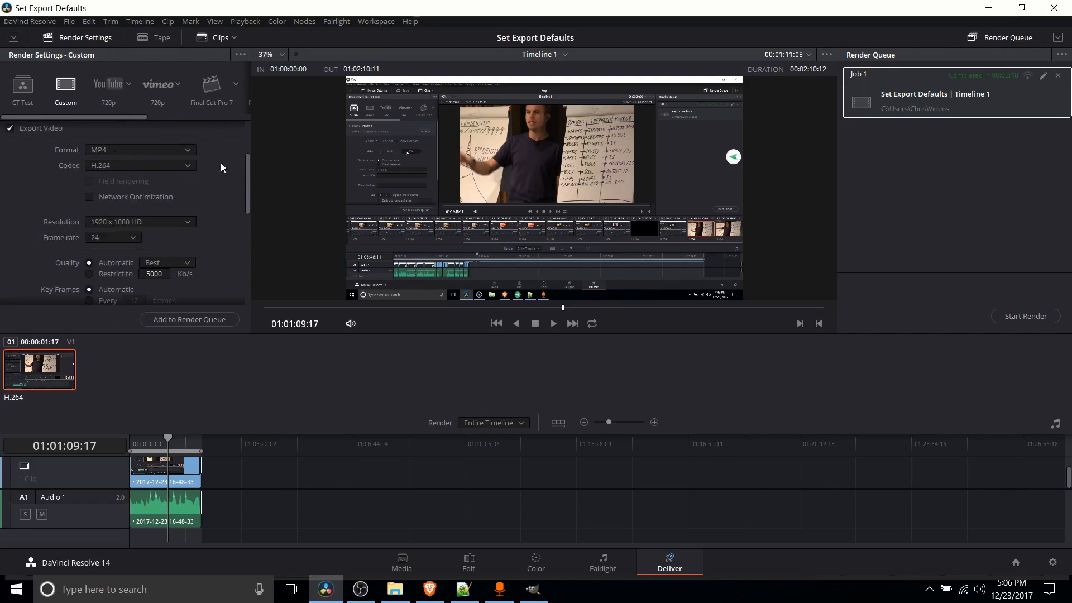
Step: Keep encoding quality at Best and restrict the bitrate to 5000 Kb/s
scroll("down", 3)
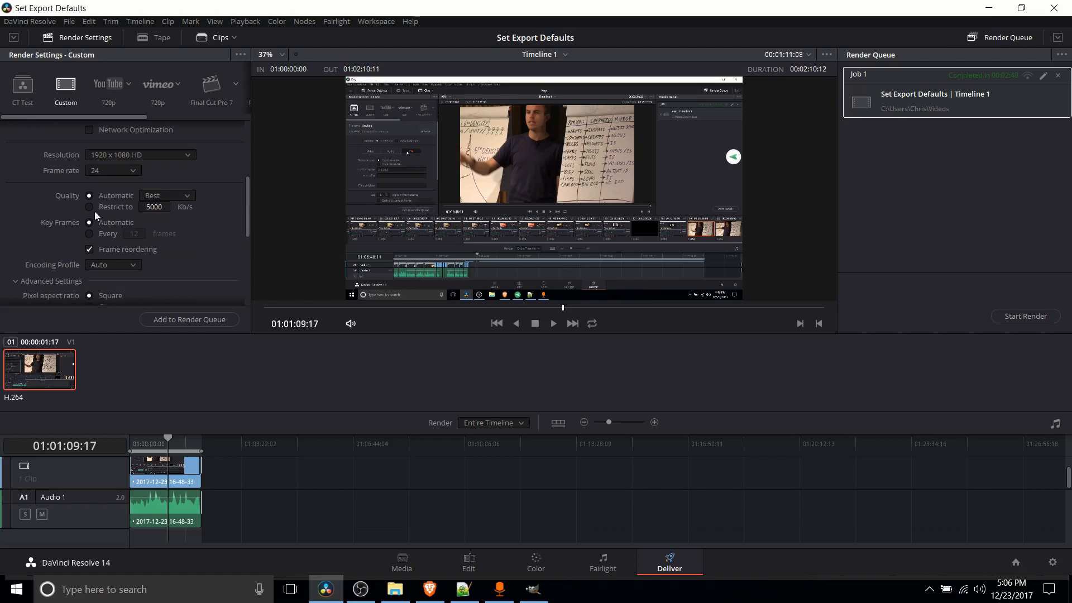
left_click(167, 196)
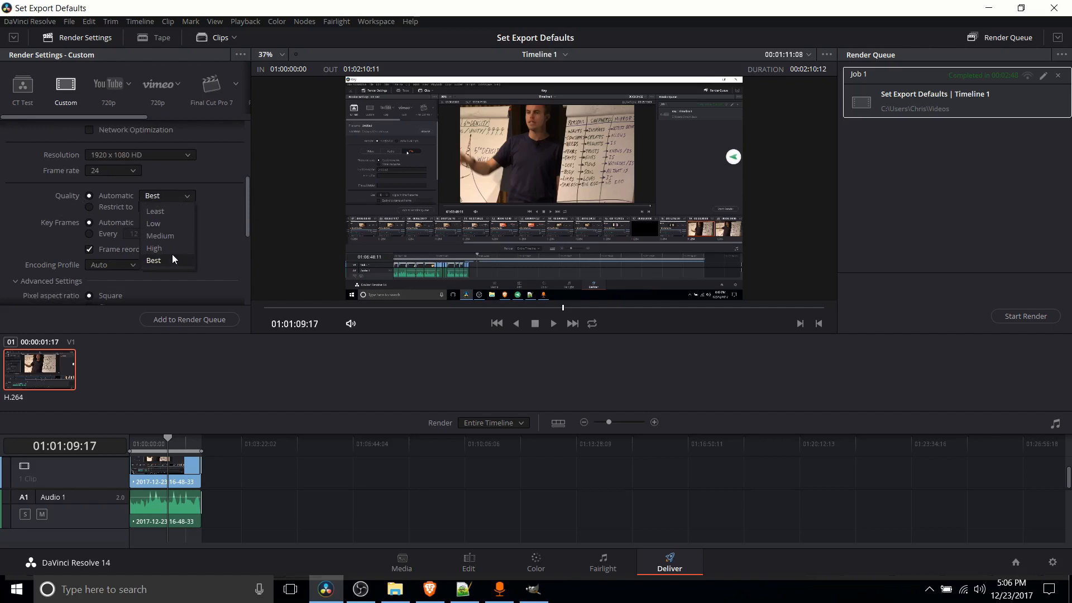
mouse_move(186, 266)
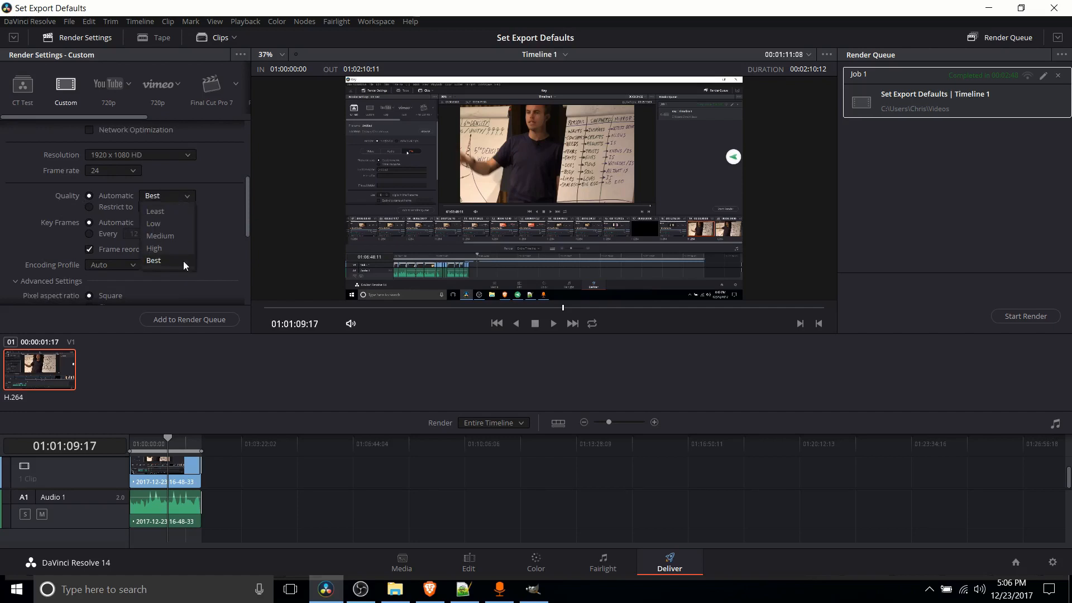
left_click(154, 260)
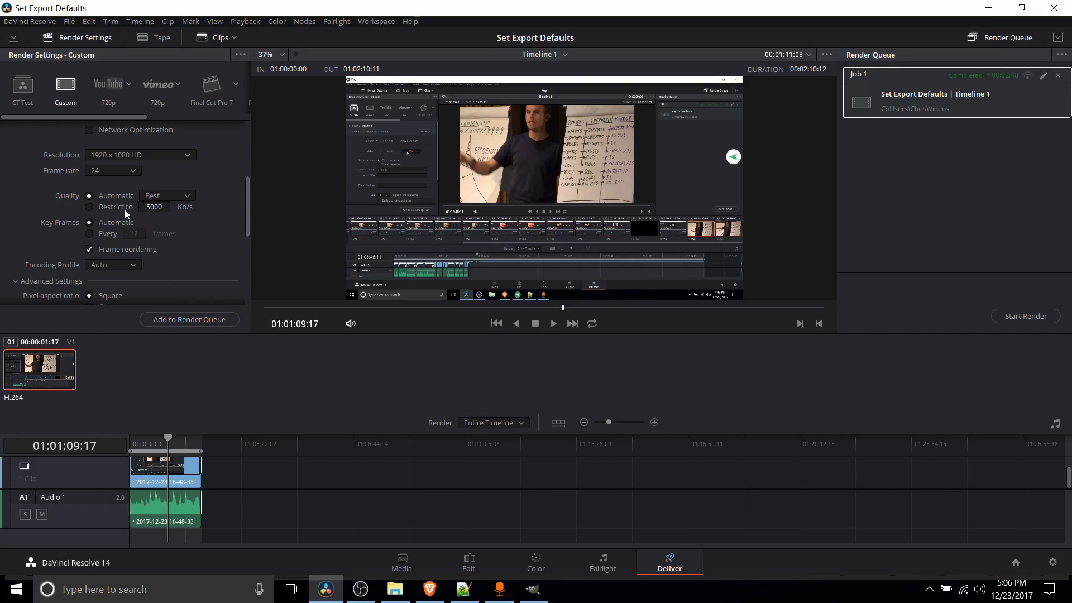
left_click(89, 206)
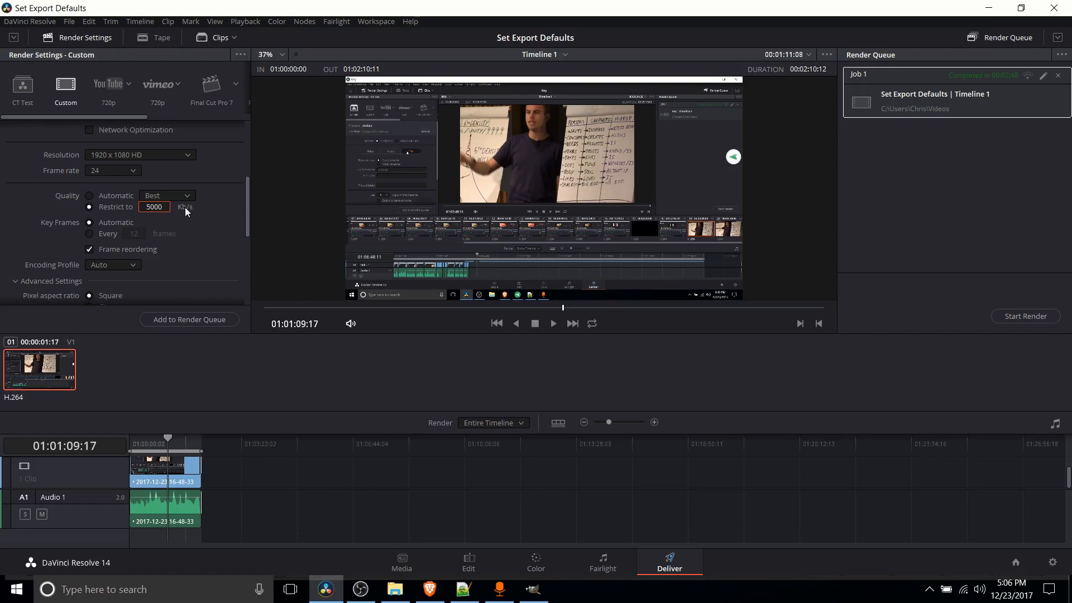
mouse_move(201, 217)
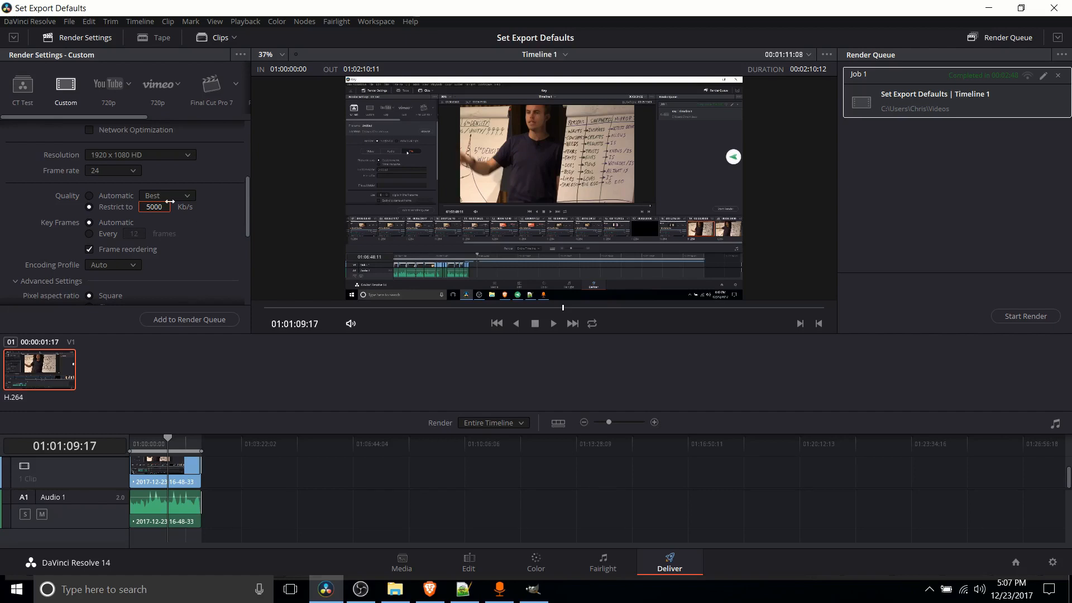
left_click(167, 195)
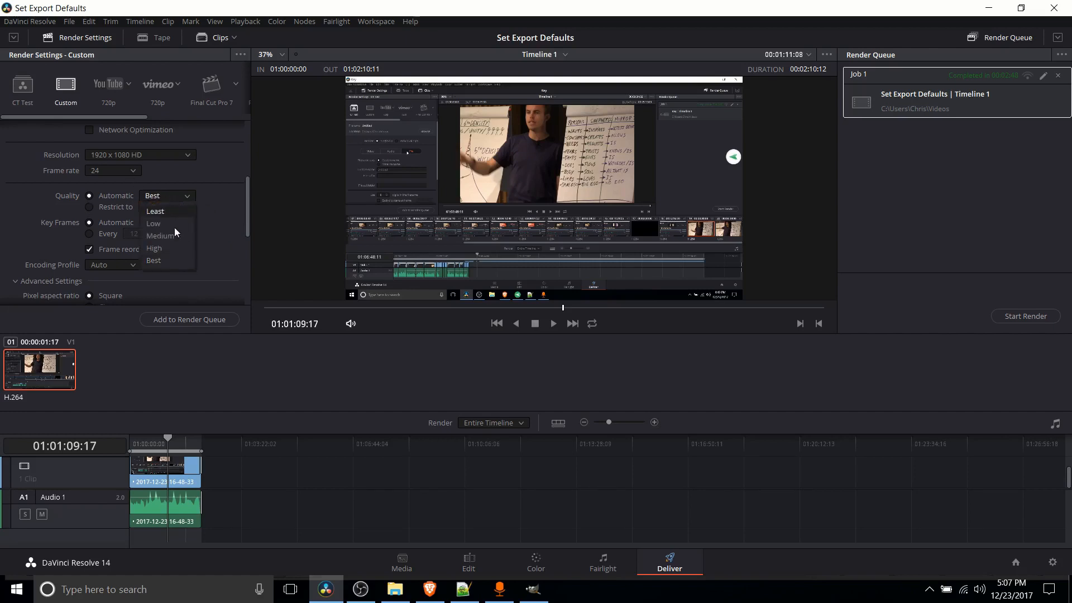
left_click(89, 207)
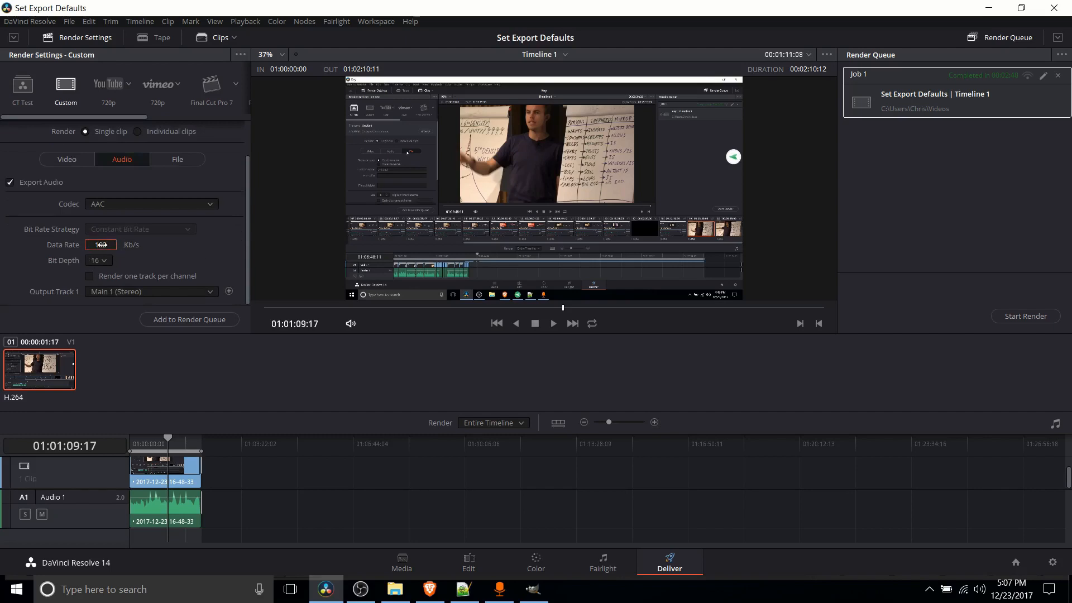
Step: Set the audio data rate to 192 Kb/s, keeping AAC as the codec
type("192")
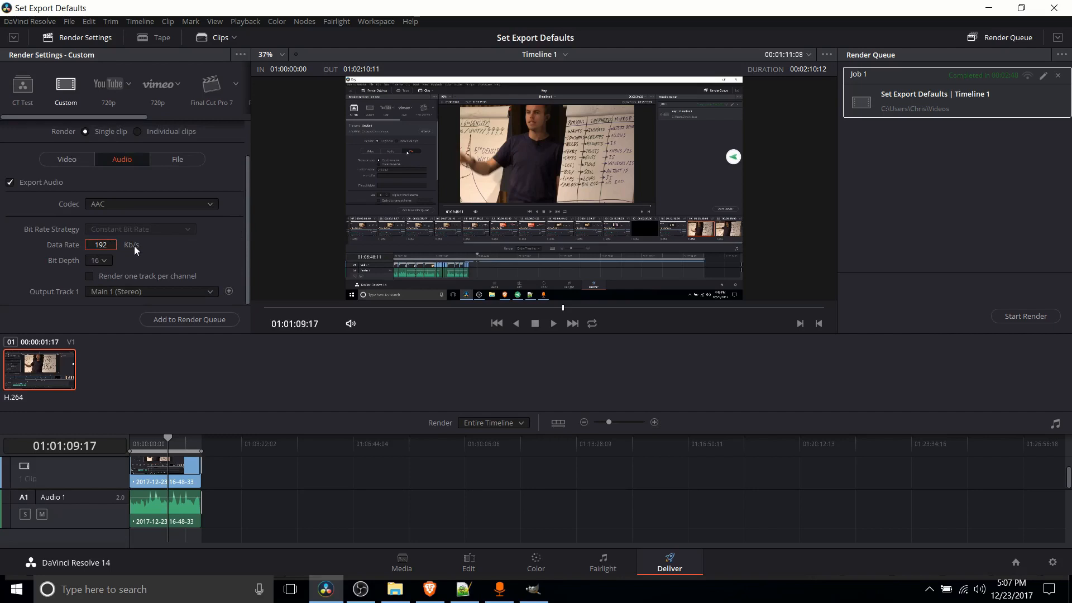
mouse_move(122, 250)
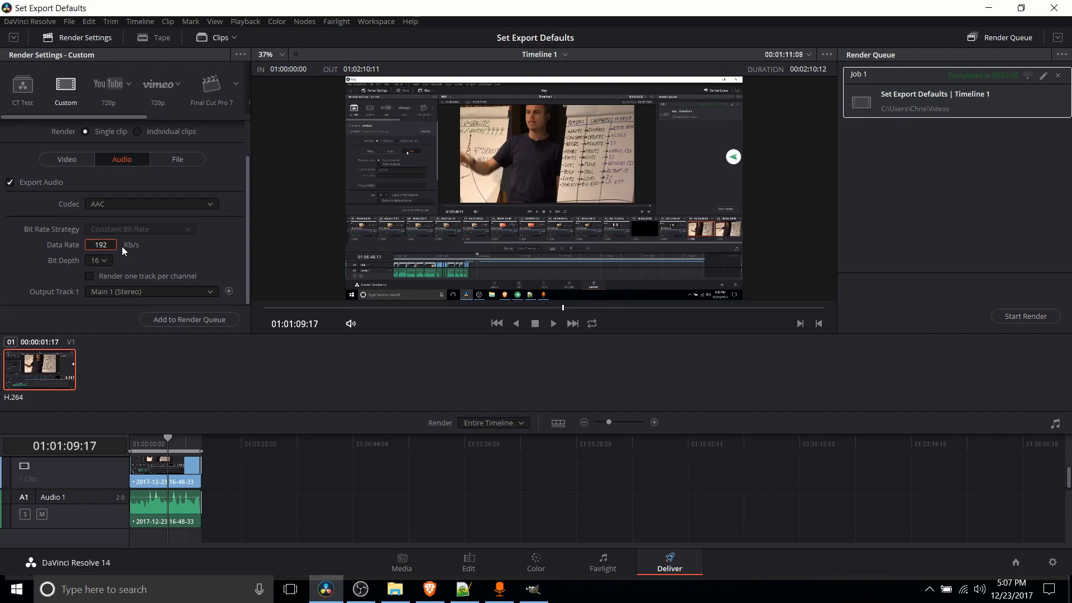
mouse_move(120, 258)
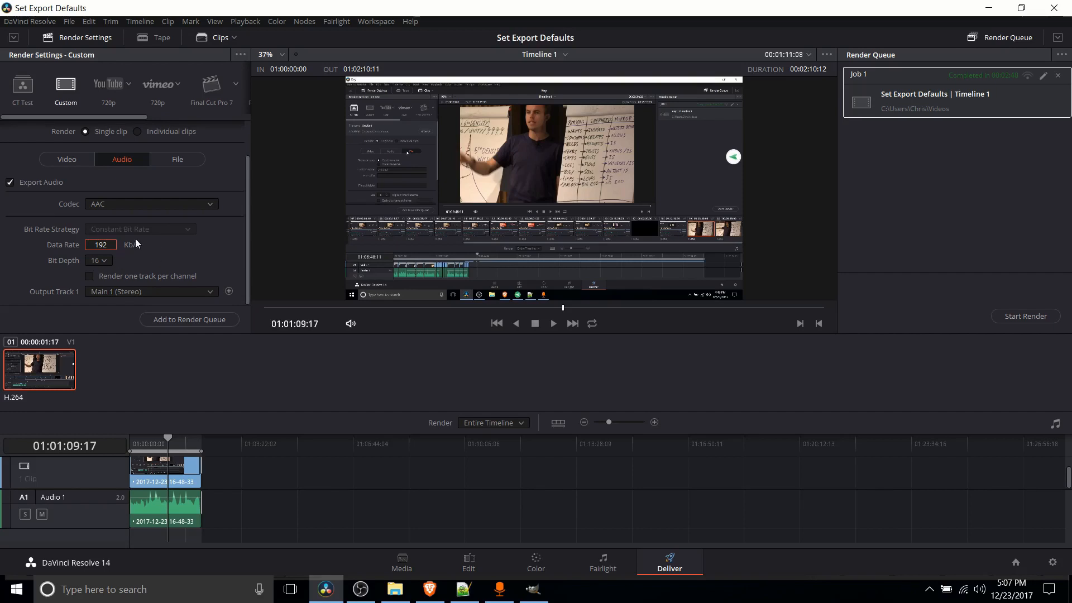
mouse_move(66, 241)
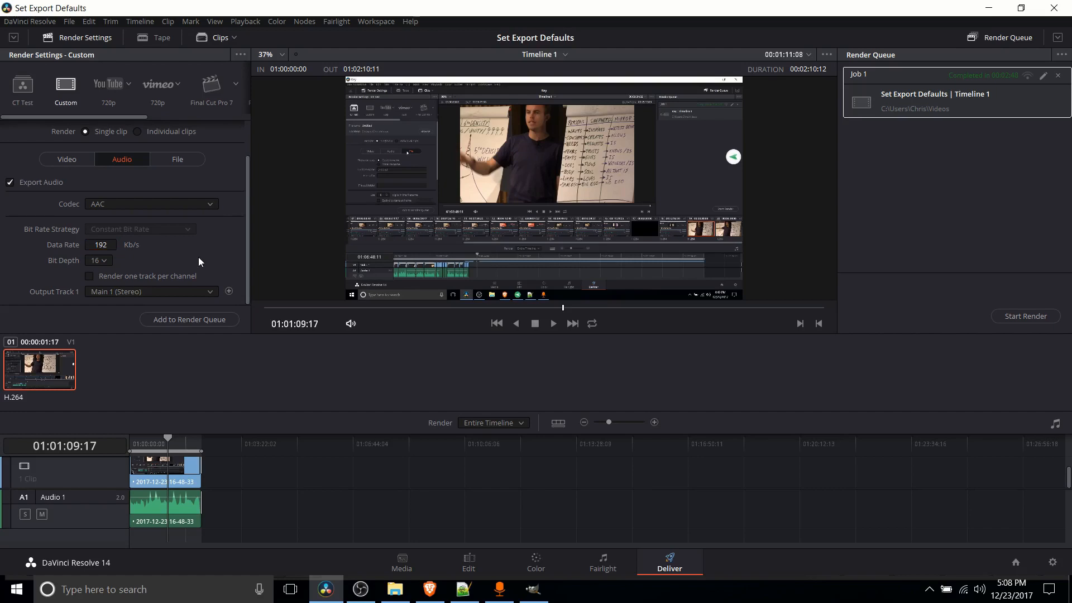
left_click(151, 204)
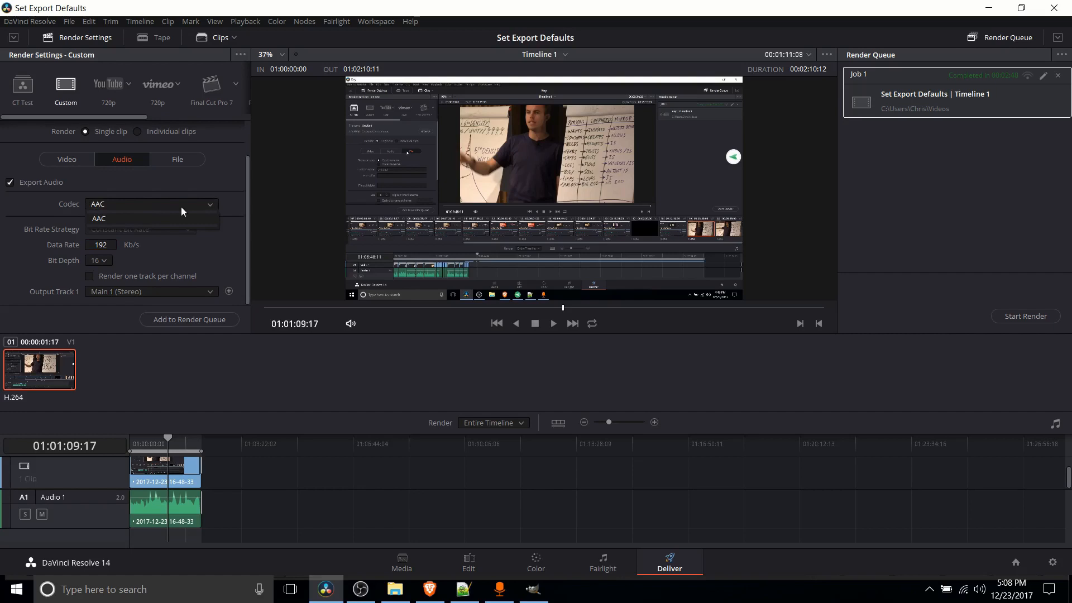
left_click(99, 218)
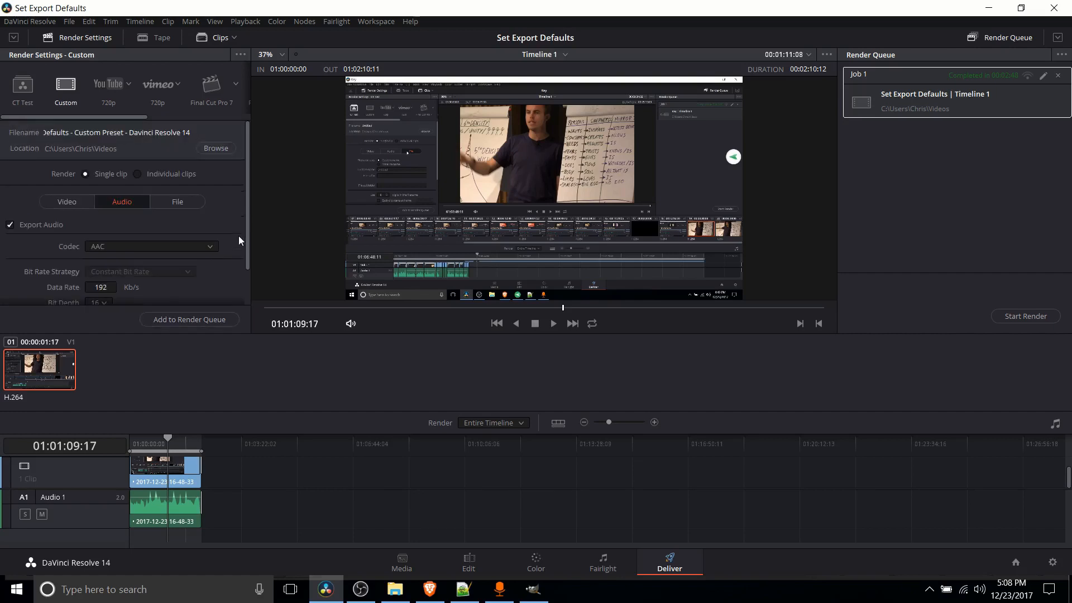
Step: Review the file naming options, then switch to the Edit page showing Timeline 1
left_click(177, 202)
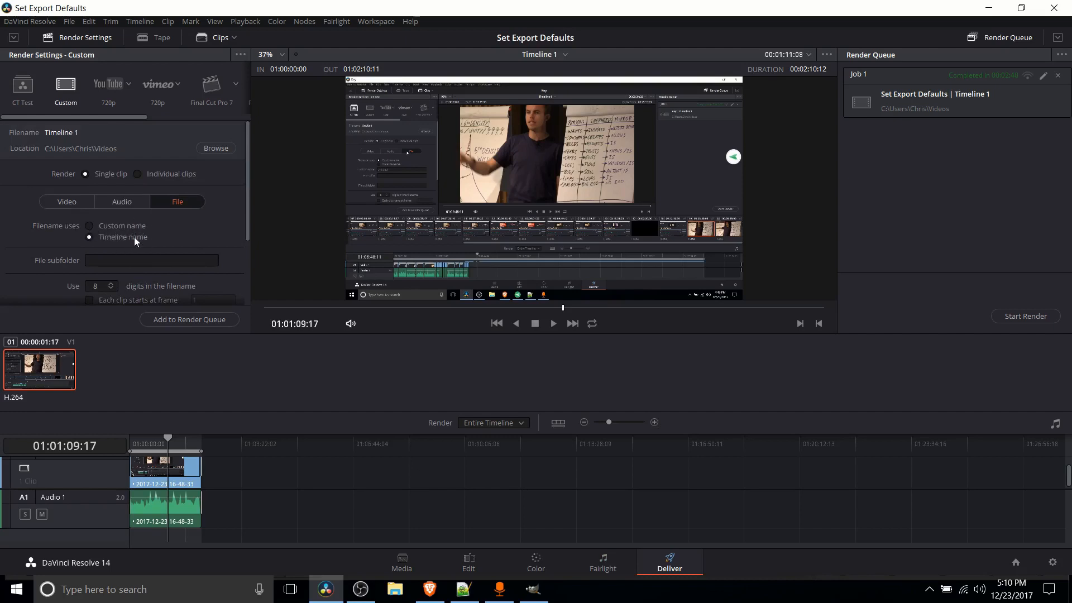
mouse_move(158, 245)
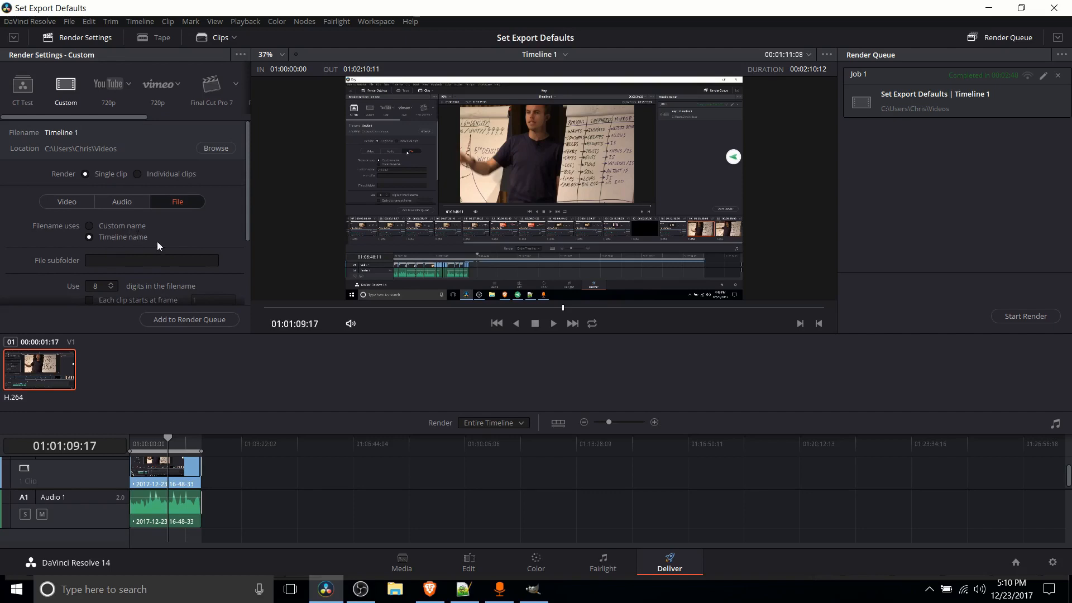
mouse_move(114, 239)
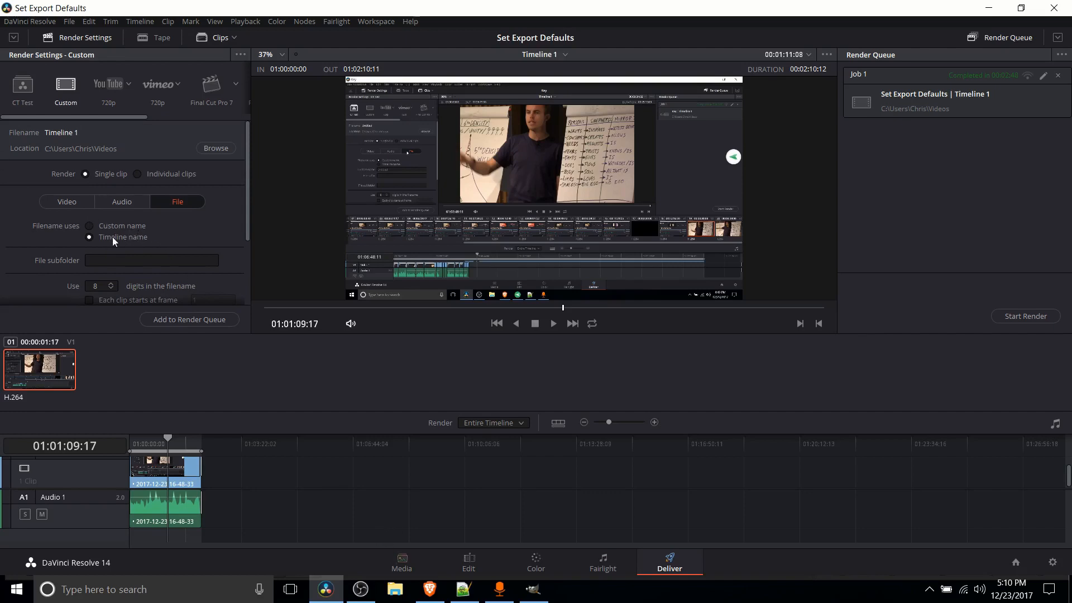
left_click(469, 561)
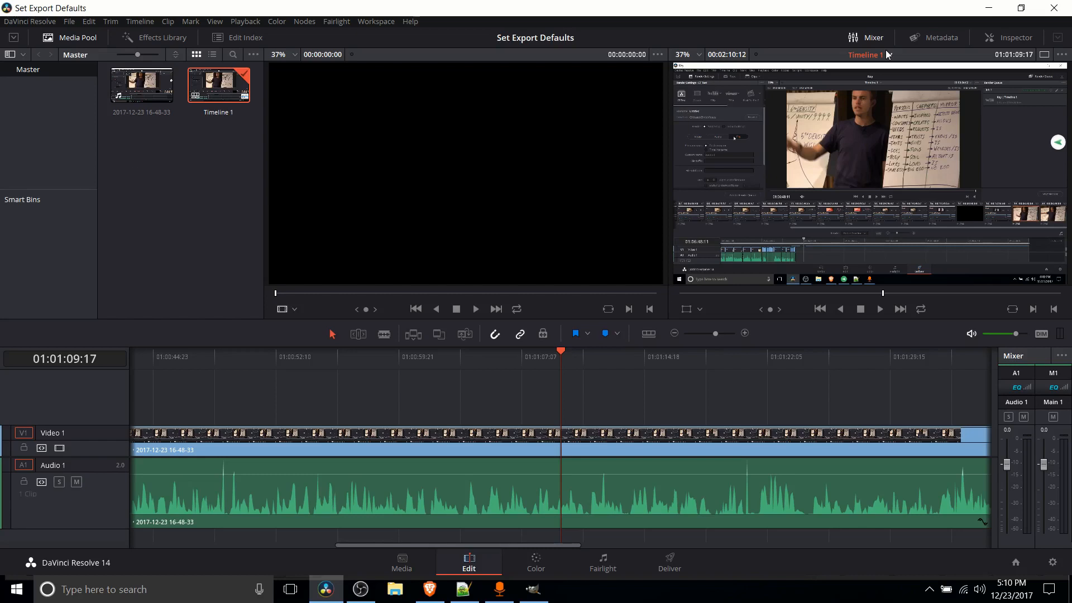
Step: Use custom name 'Test project' with file suffix '-collection1' for the render
left_click(669, 562)
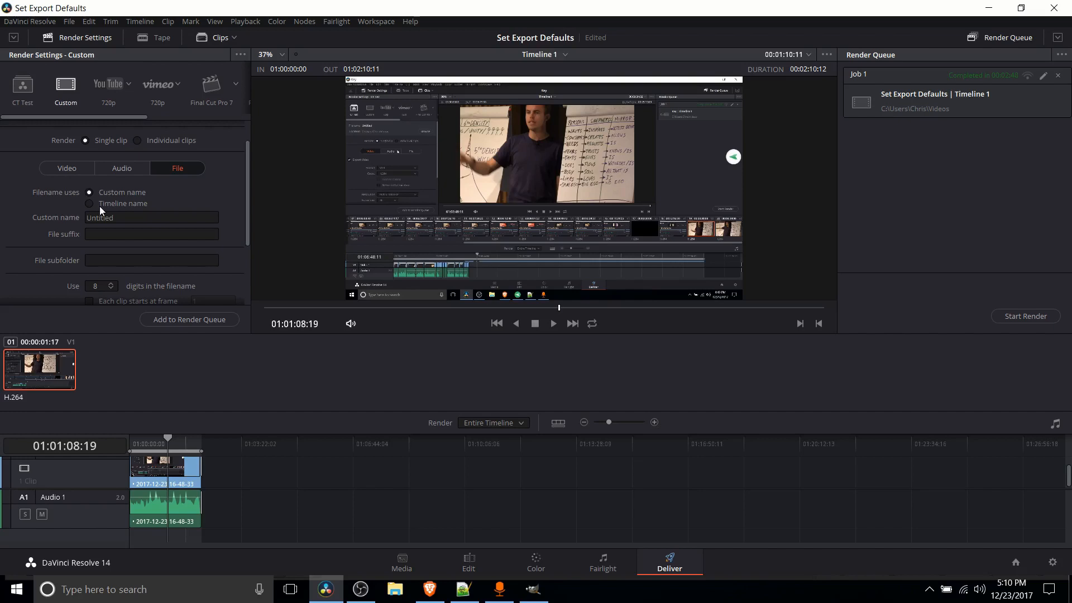
type("Test po")
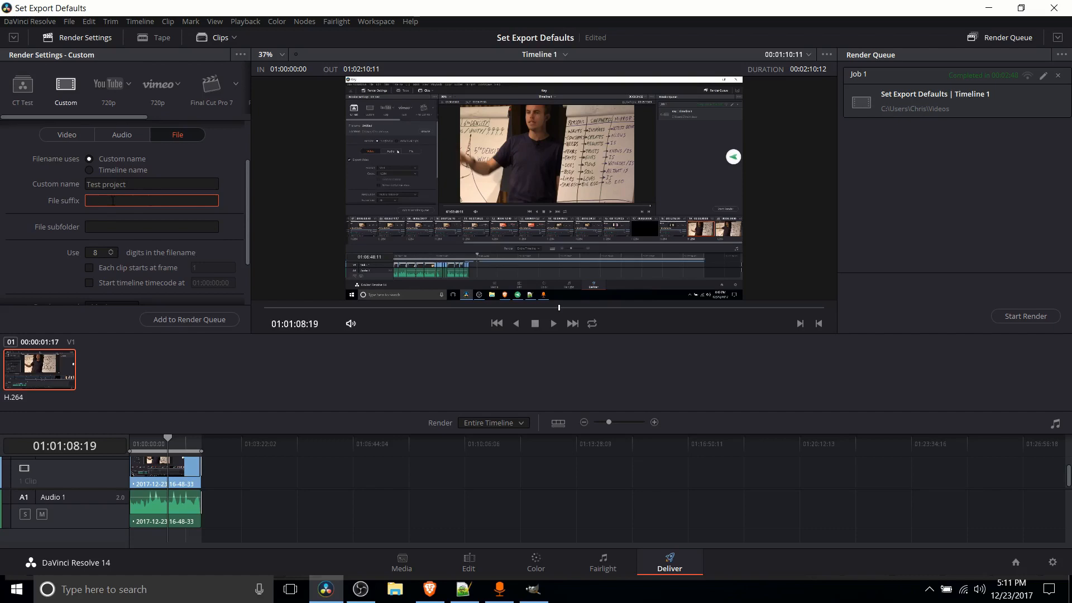
left_click(151, 200)
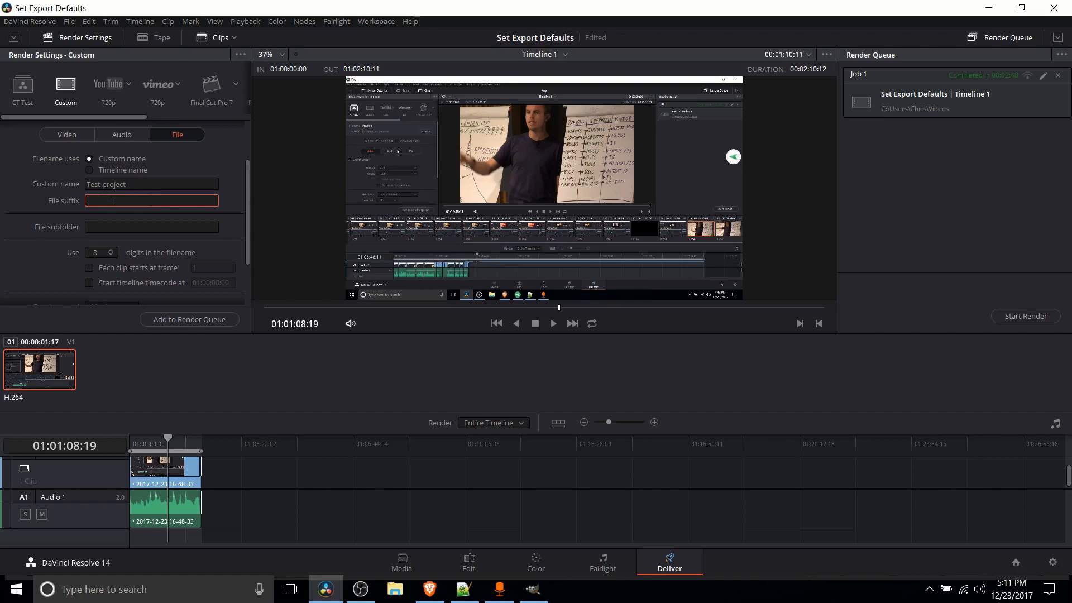
type("-collection1")
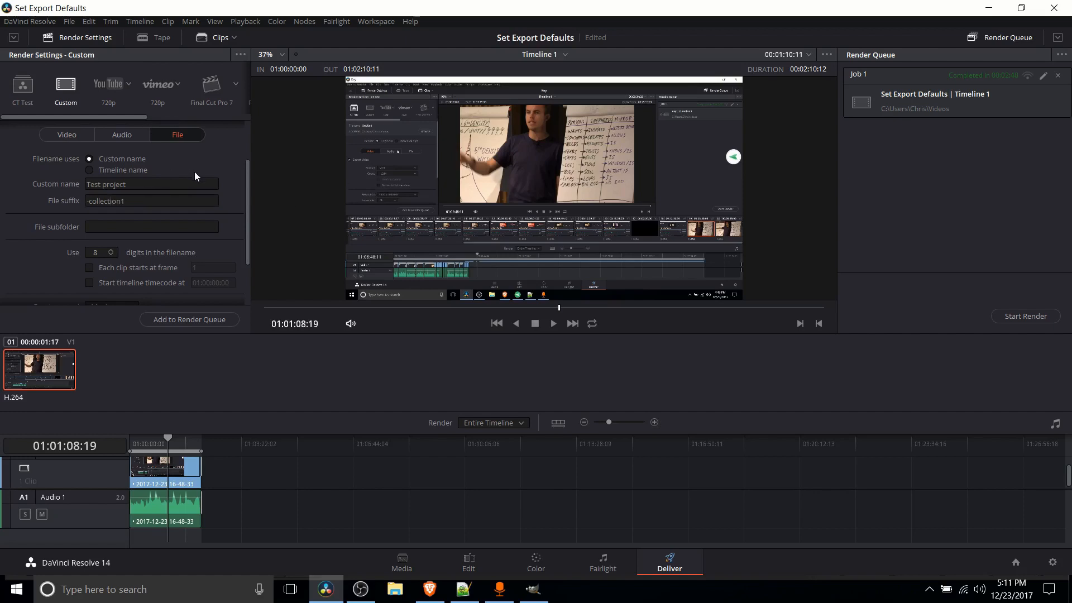
double_click(106, 200)
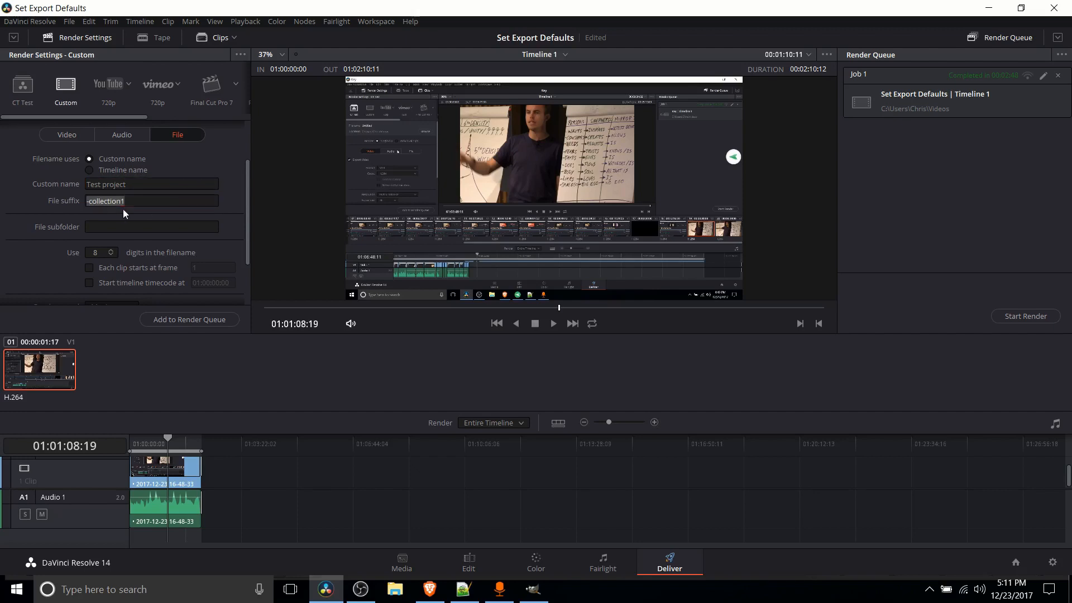
left_click(151, 201)
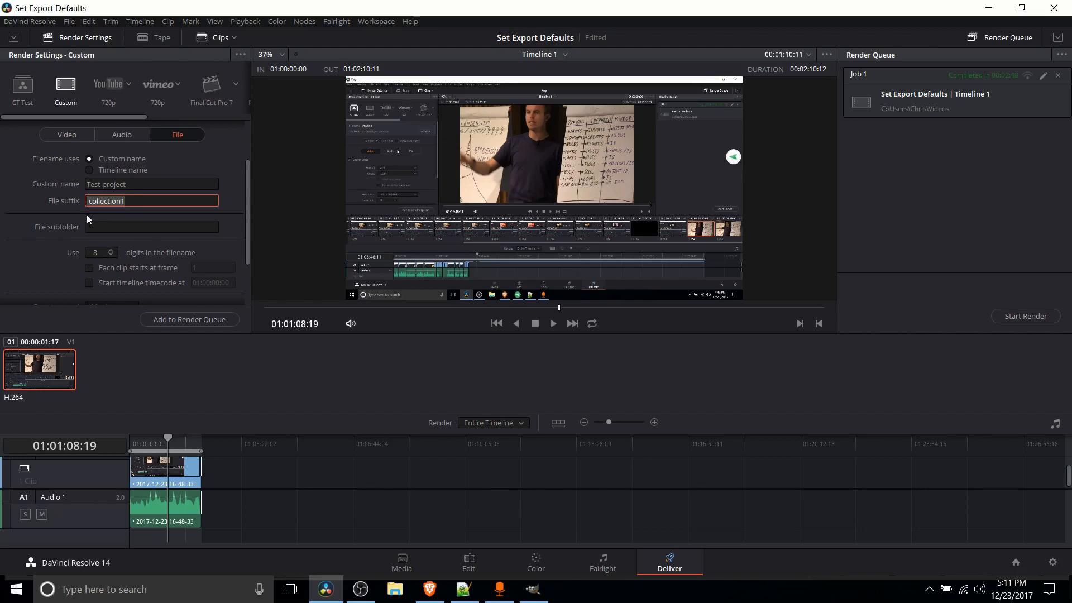
left_click(150, 184)
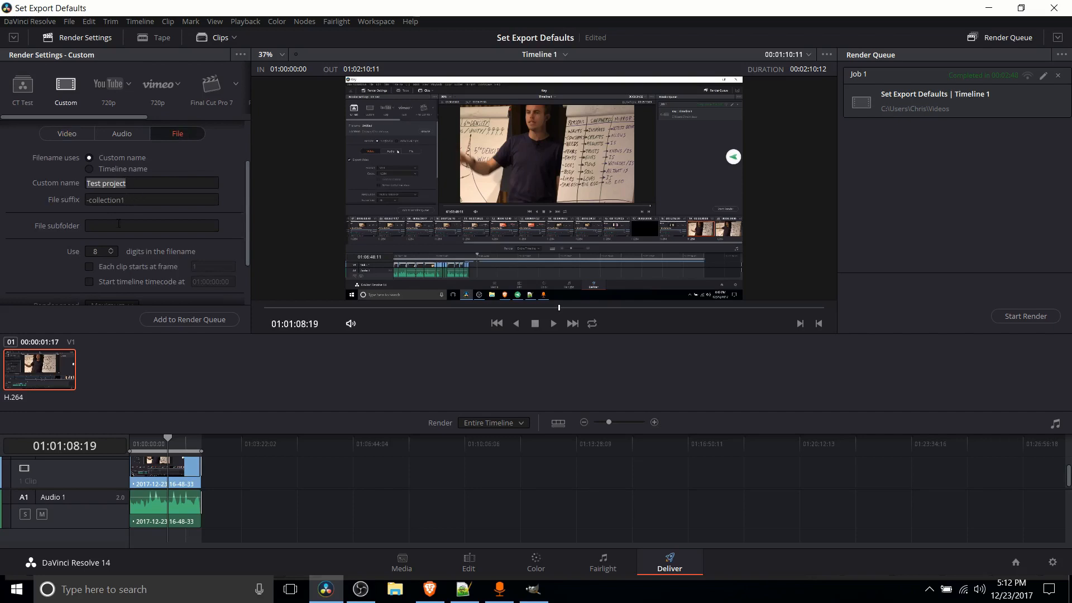
left_click(151, 200)
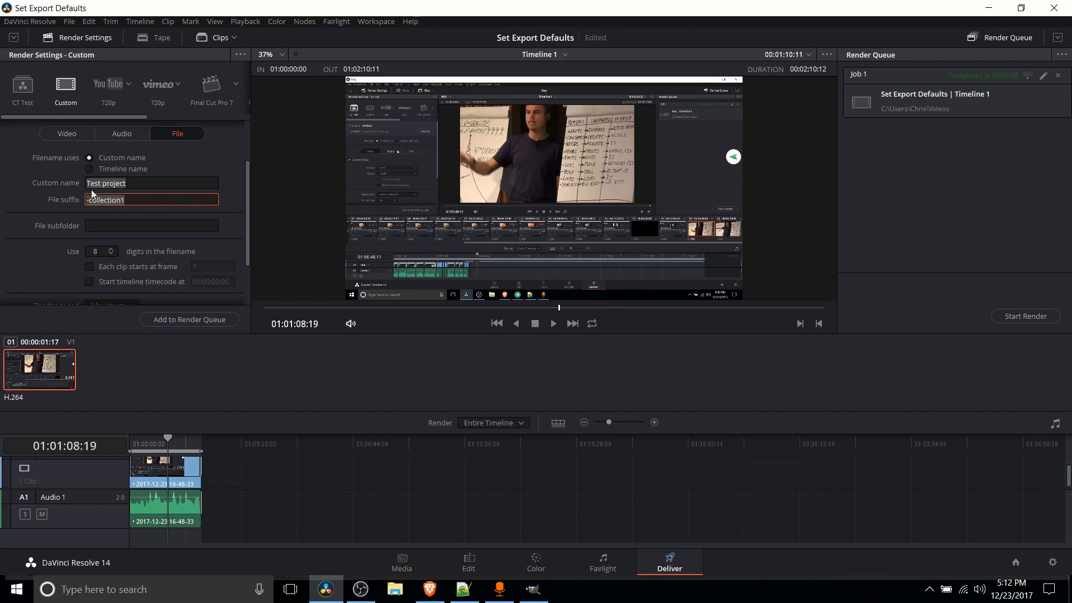
scroll("down", 3)
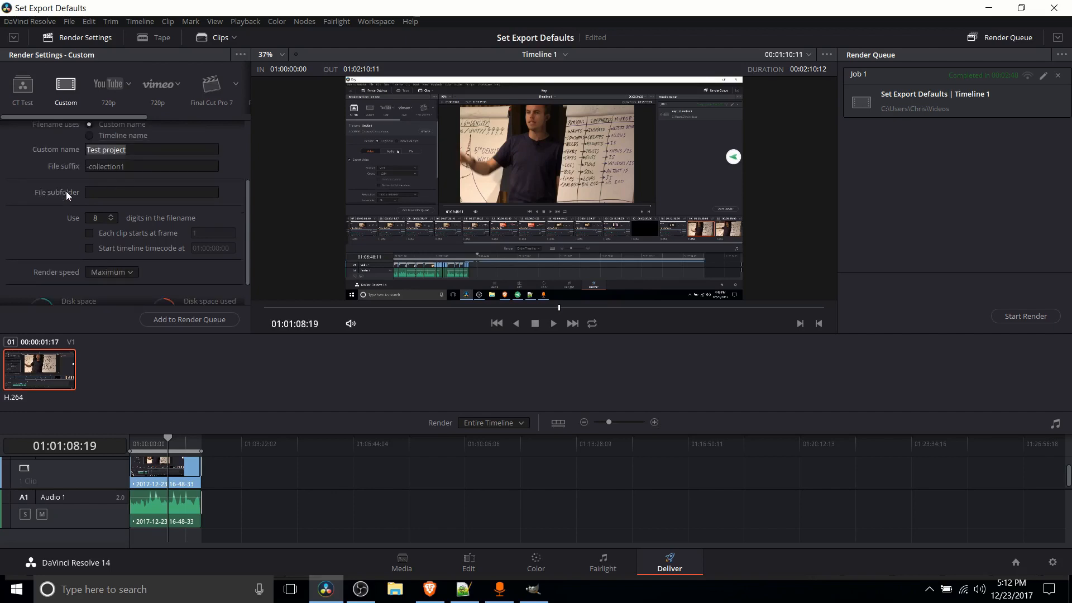
scroll("down", 3)
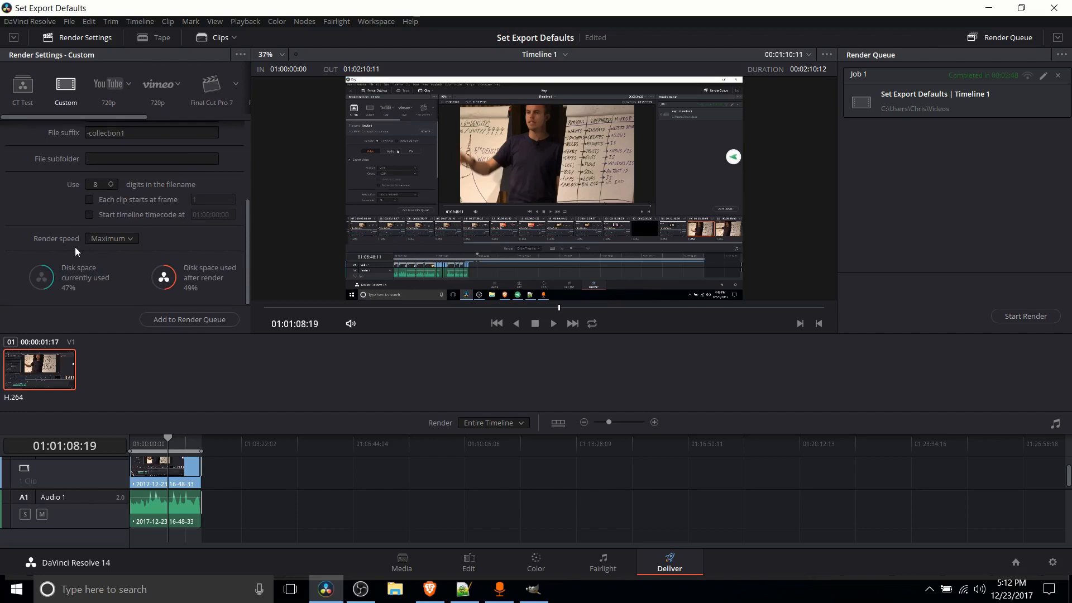
mouse_move(93, 243)
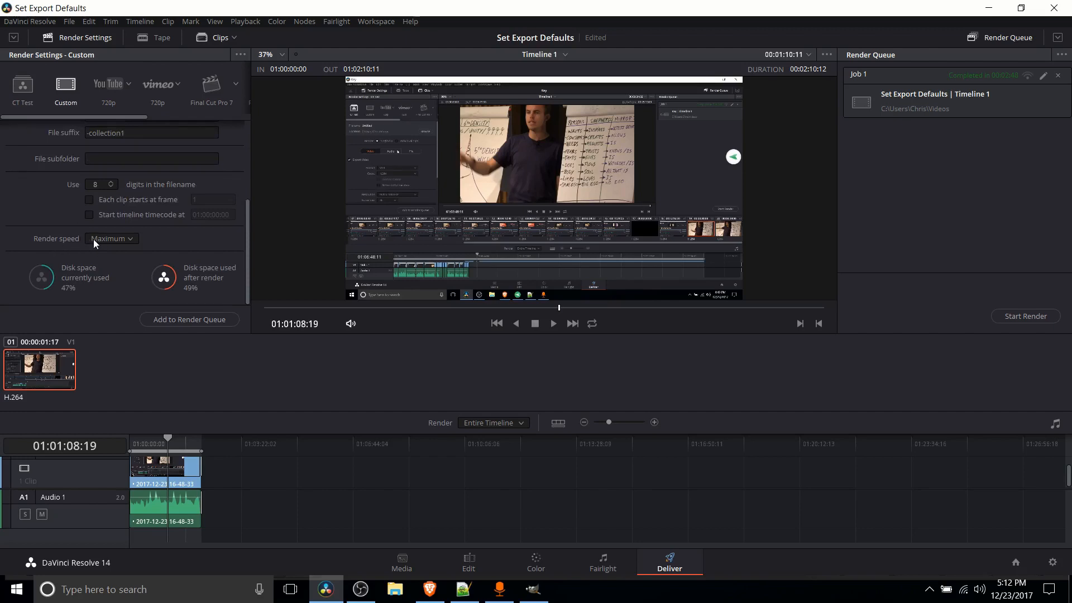
left_click(111, 239)
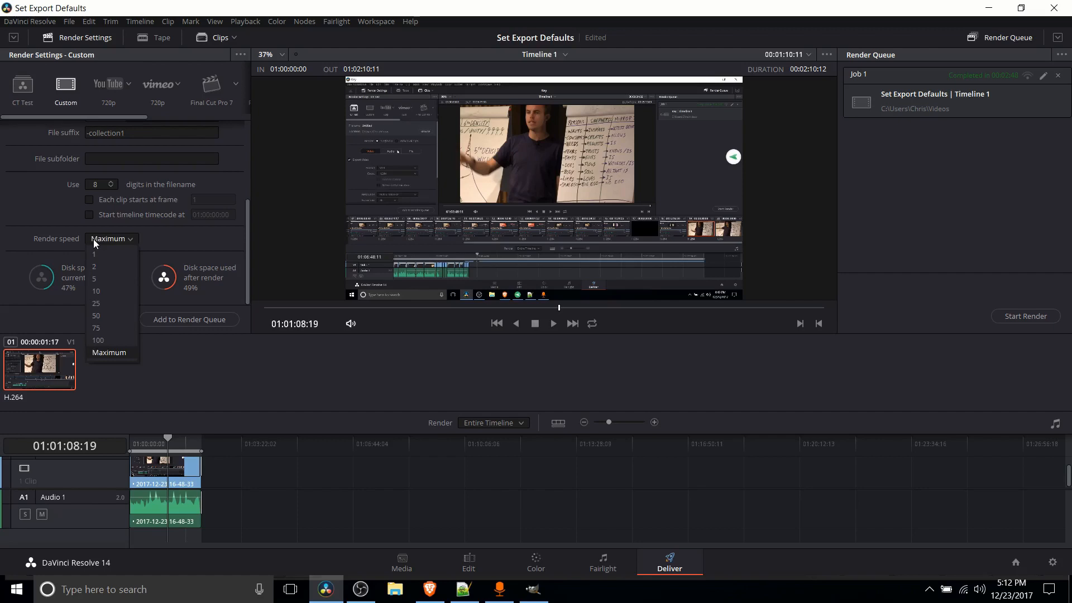
left_click(109, 352)
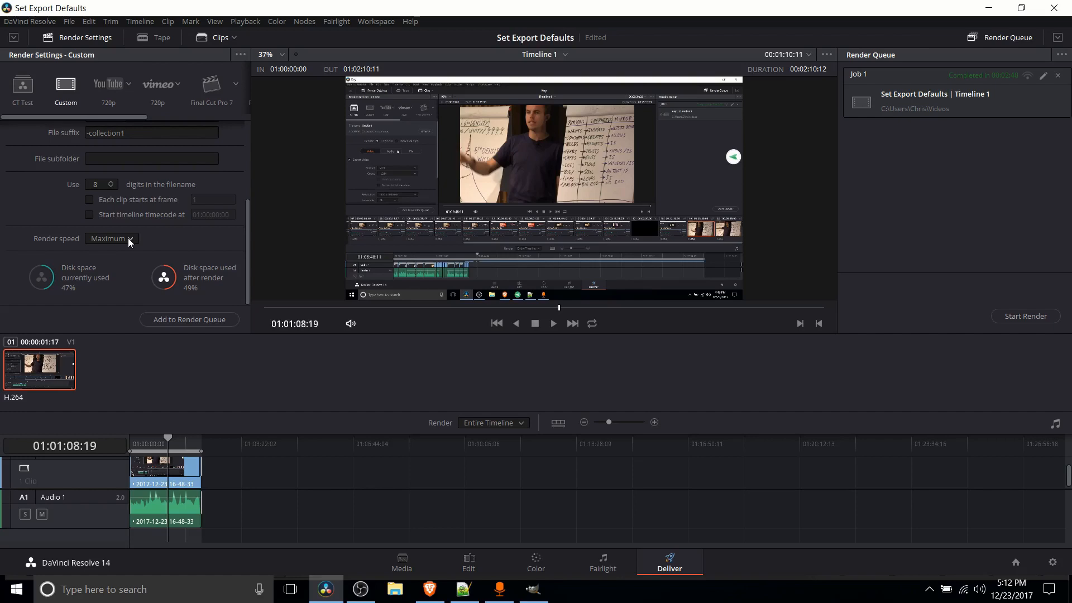
left_click(112, 238)
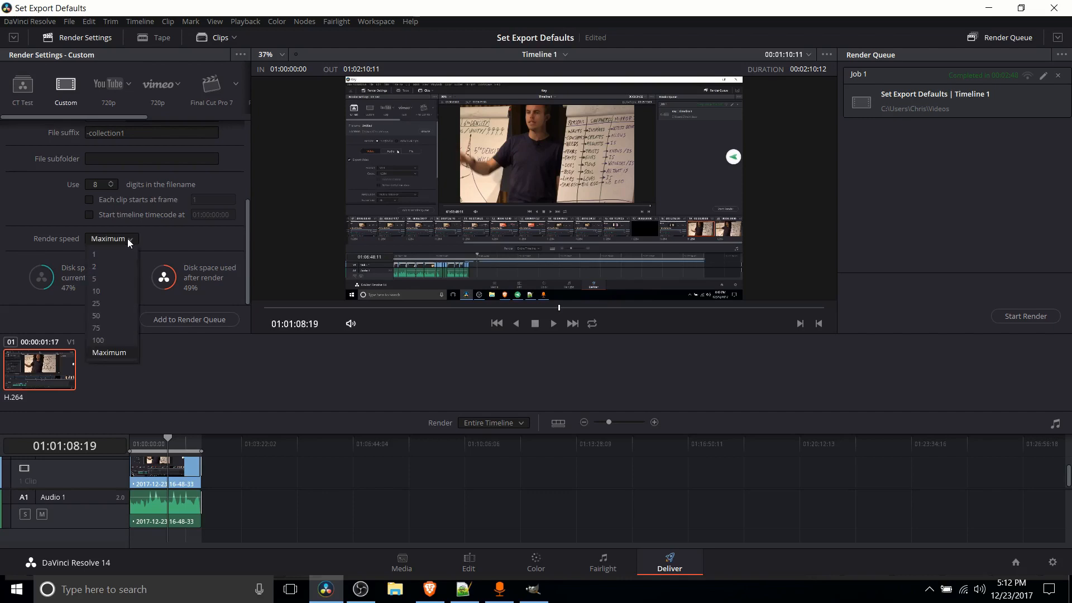
mouse_move(99, 316)
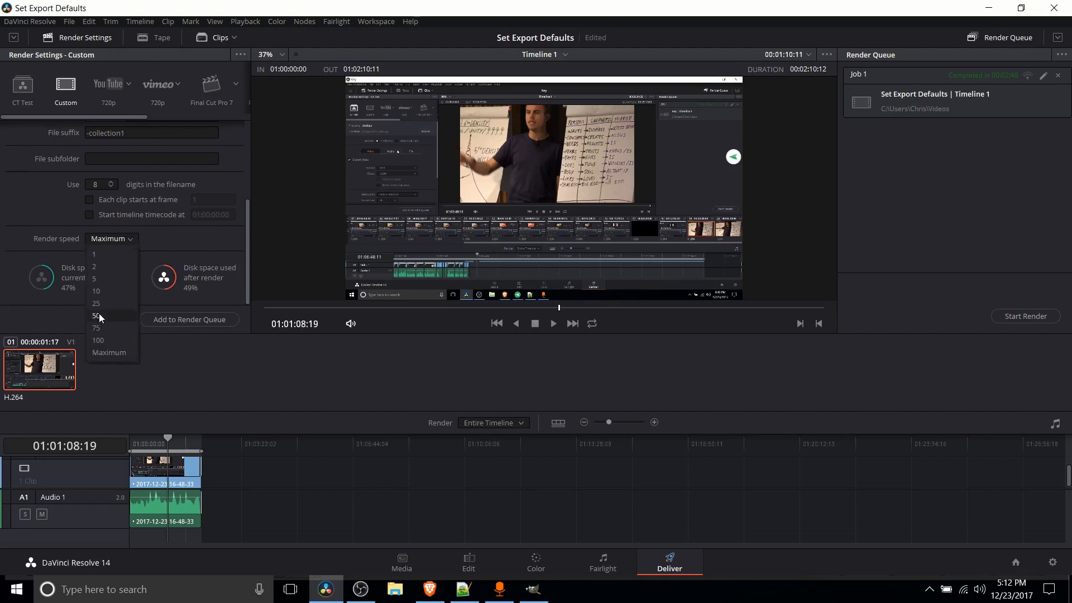
mouse_move(125, 328)
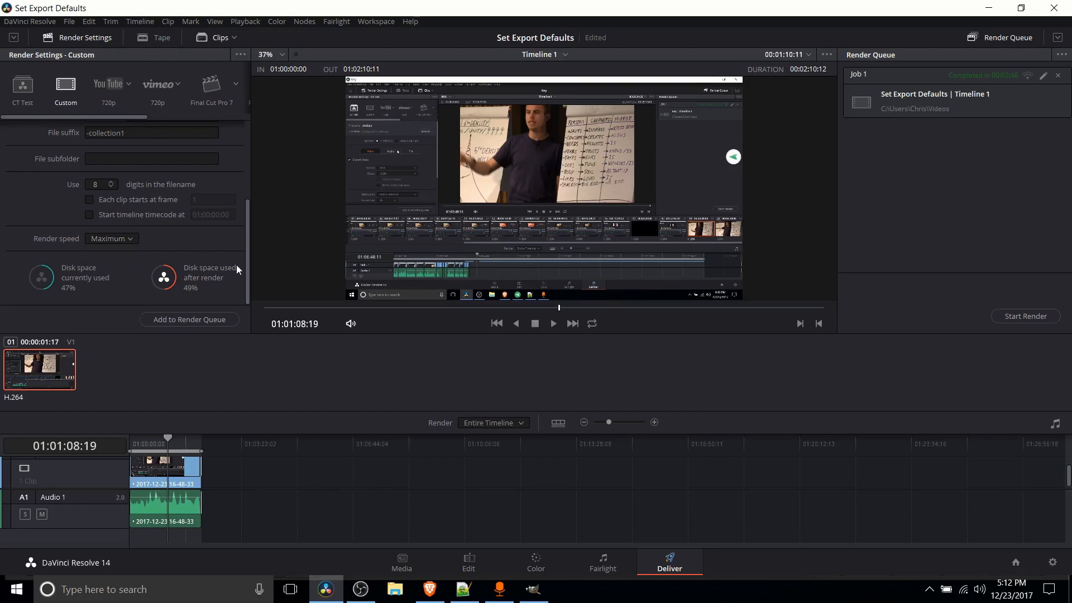
mouse_move(123, 258)
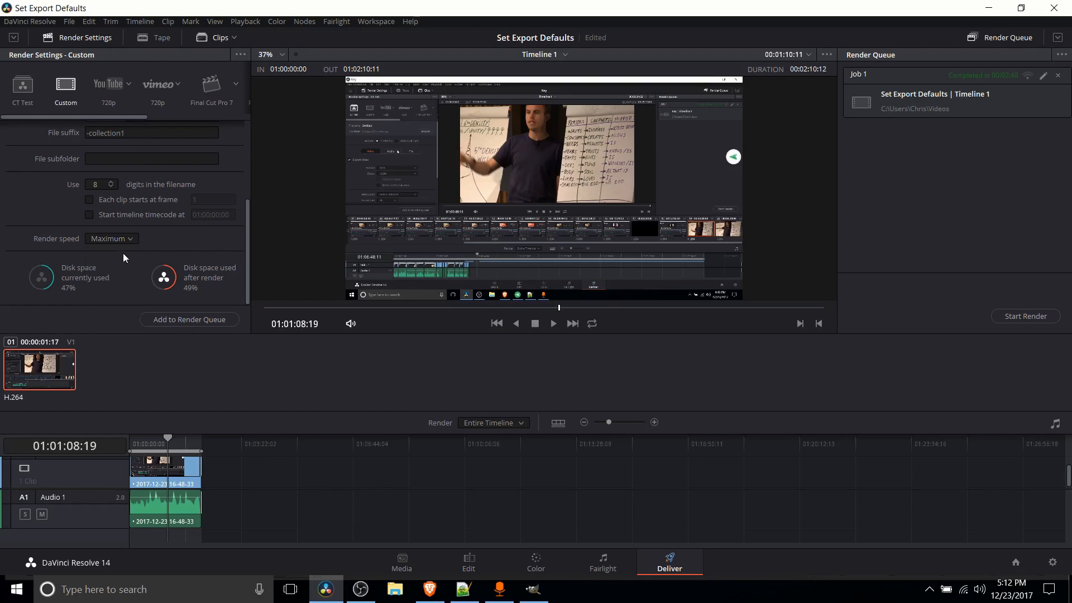
mouse_move(266, 406)
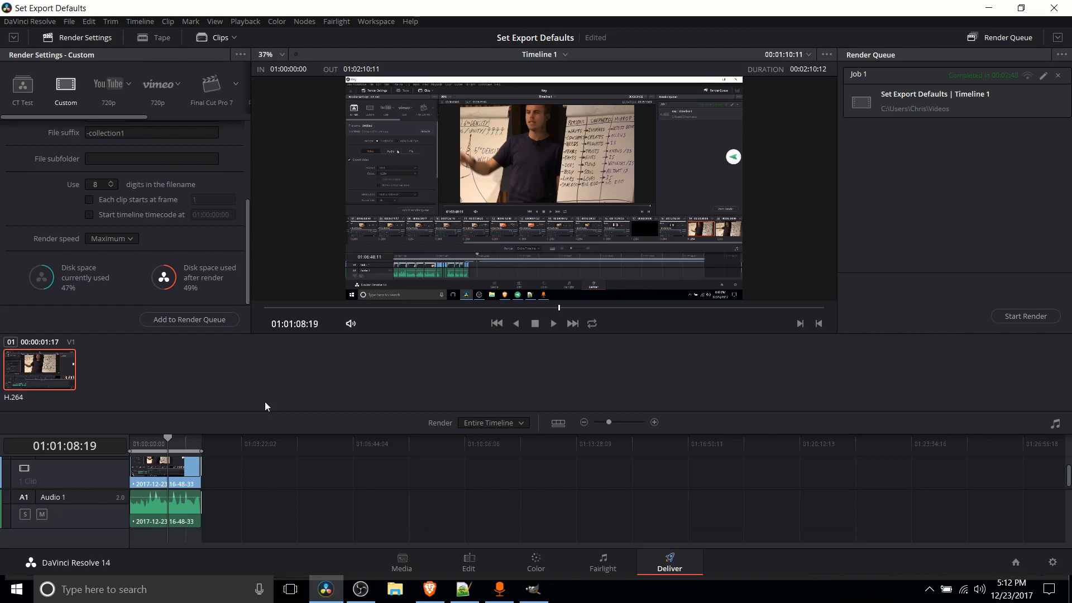
left_click(493, 422)
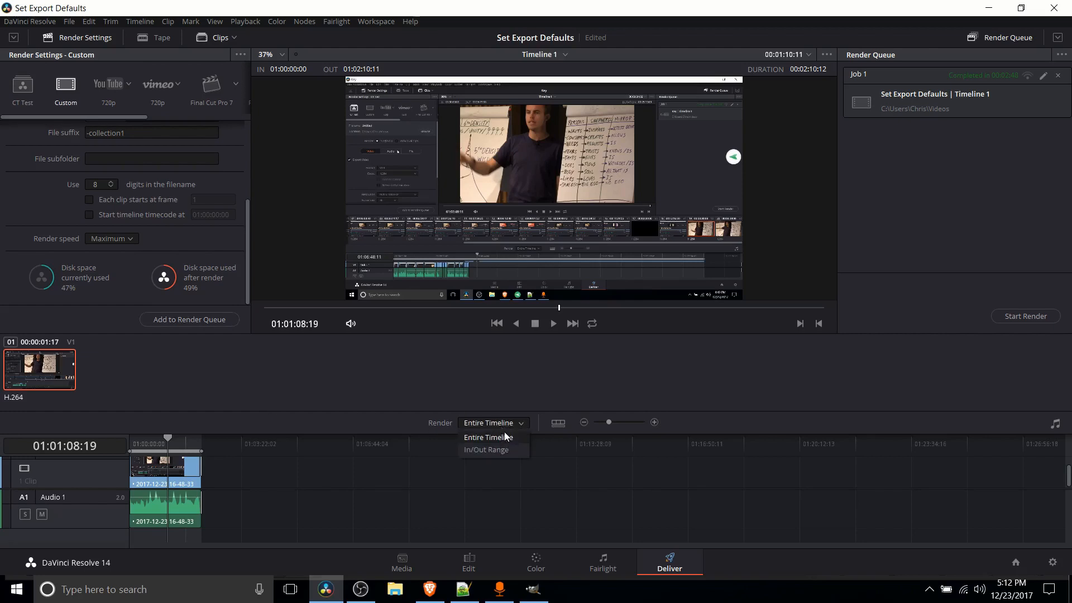
left_click(488, 437)
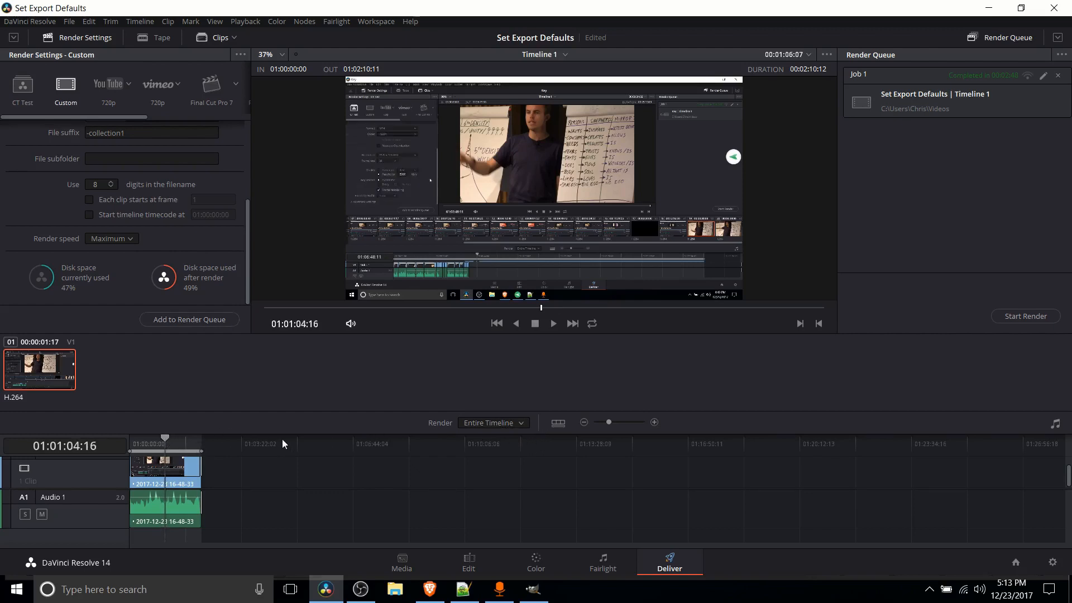
left_click(493, 422)
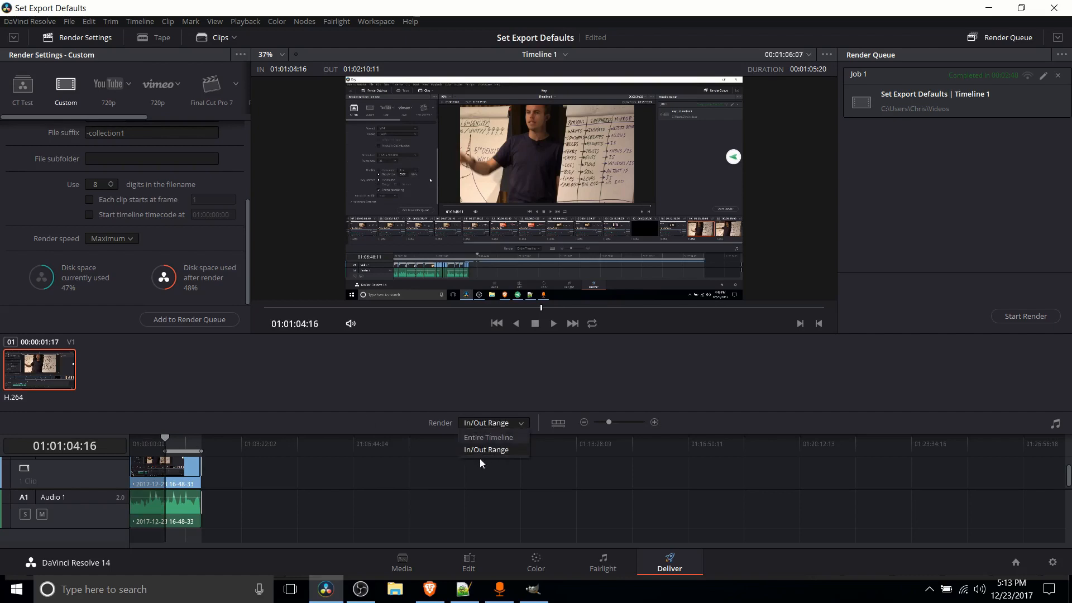
left_click(486, 449)
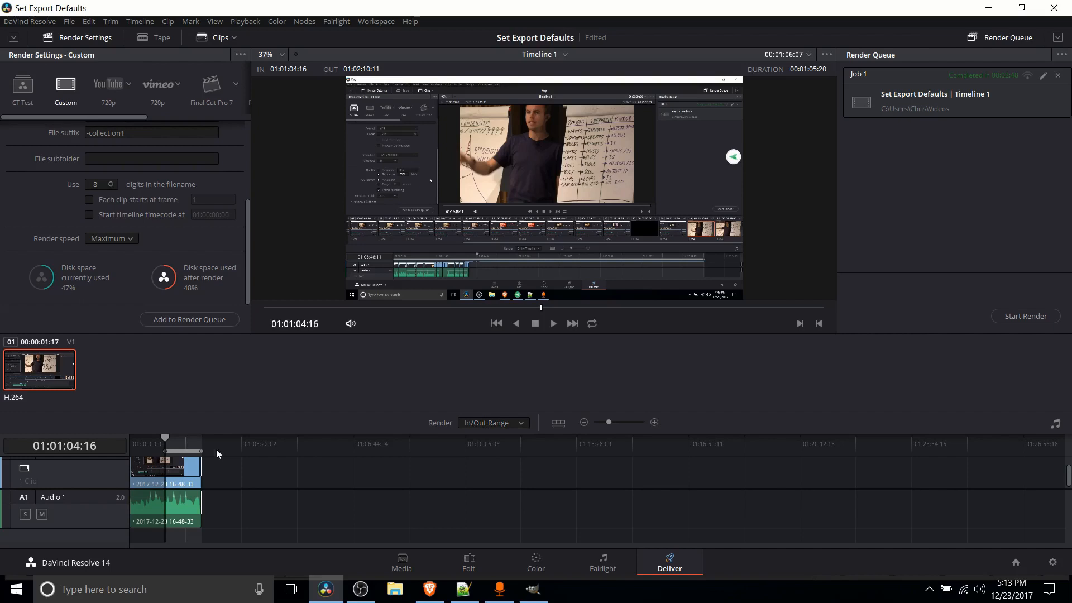
left_click(493, 423)
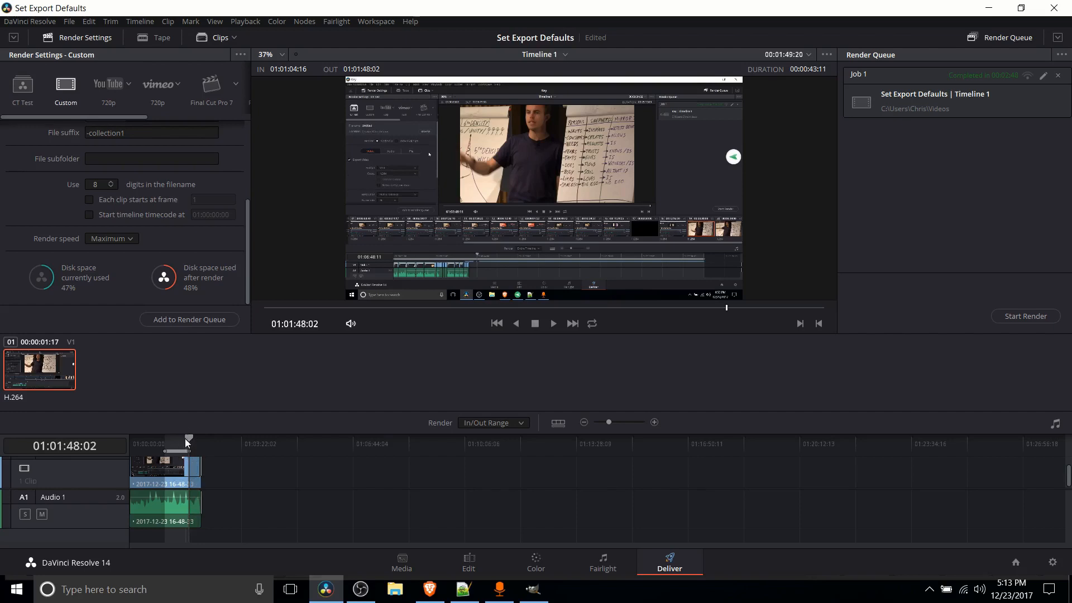
left_click(493, 422)
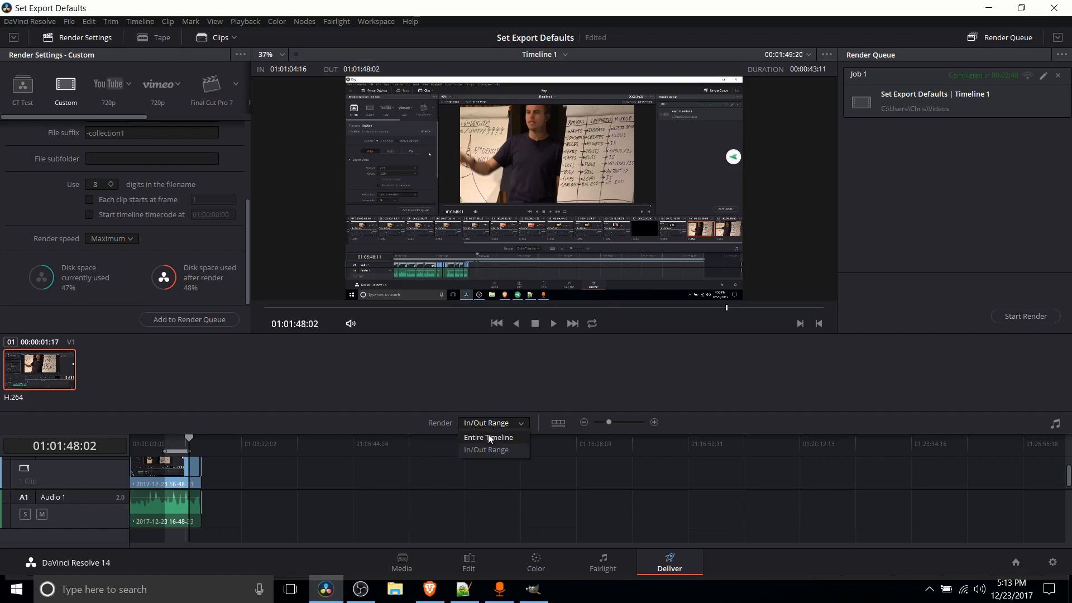
left_click(489, 437)
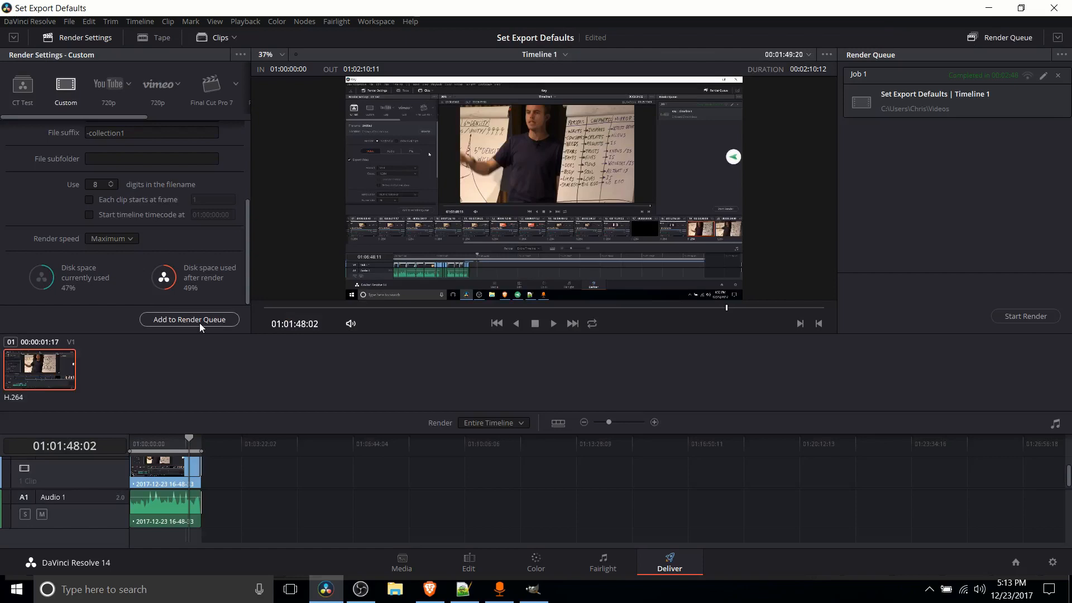
Step: Visit the Media page storage browser, then return to the Deliver page
left_click(401, 561)
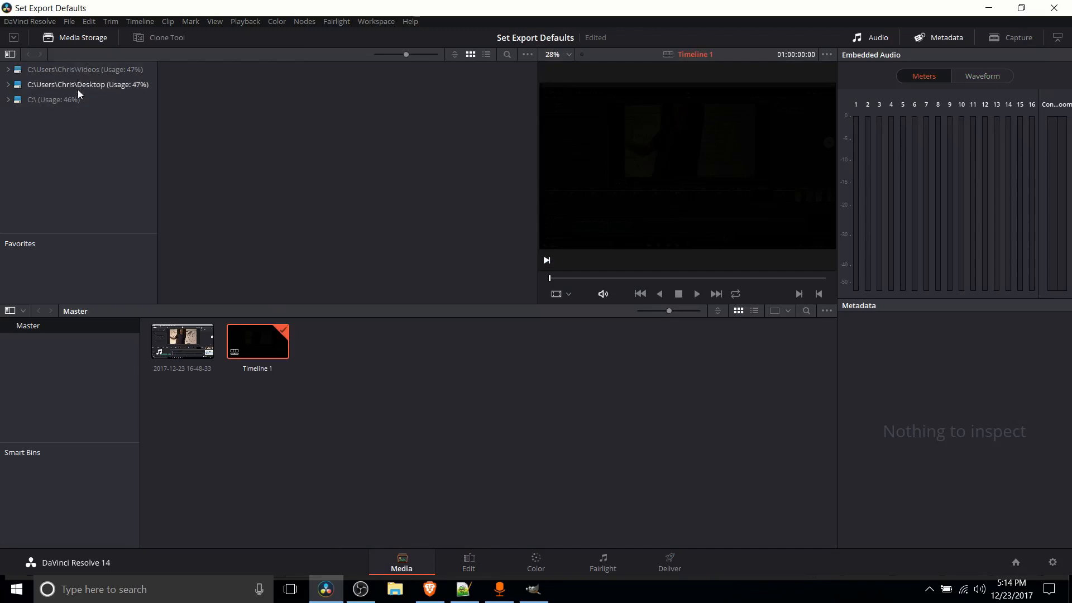
mouse_move(83, 73)
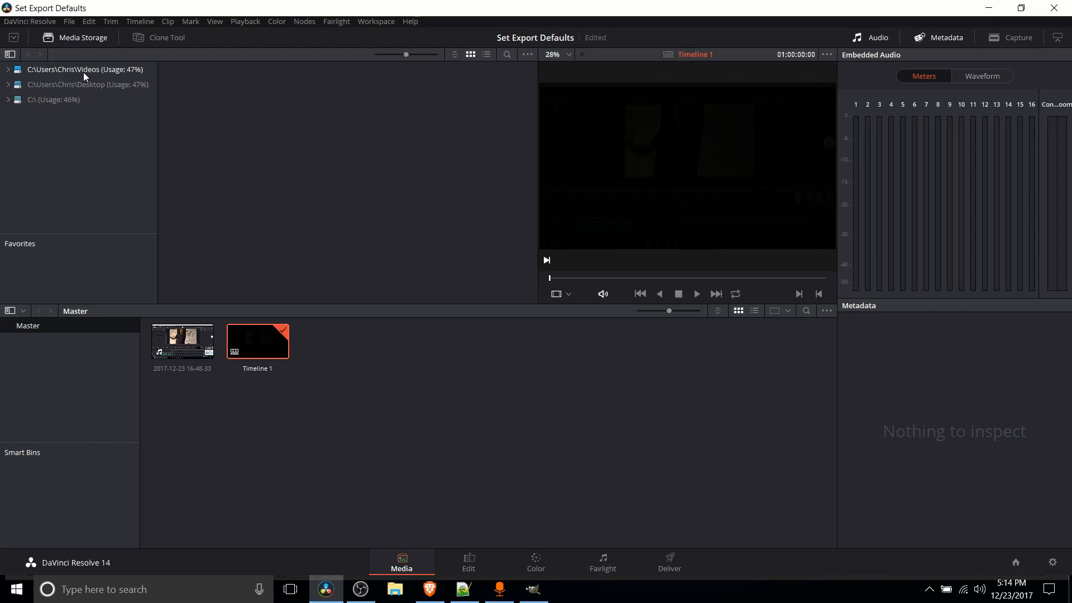
mouse_move(100, 84)
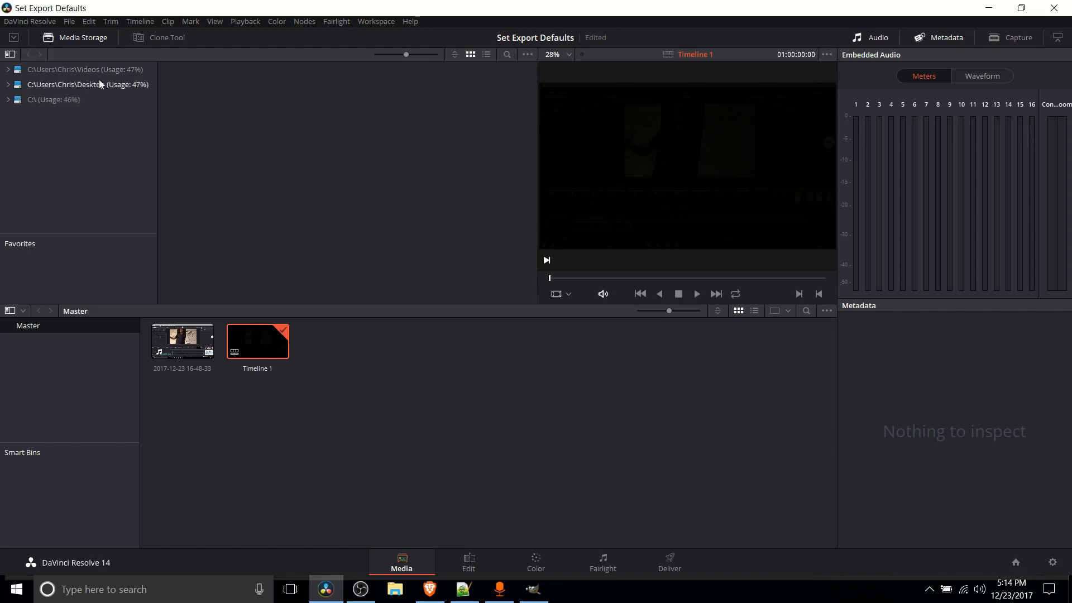
mouse_move(673, 553)
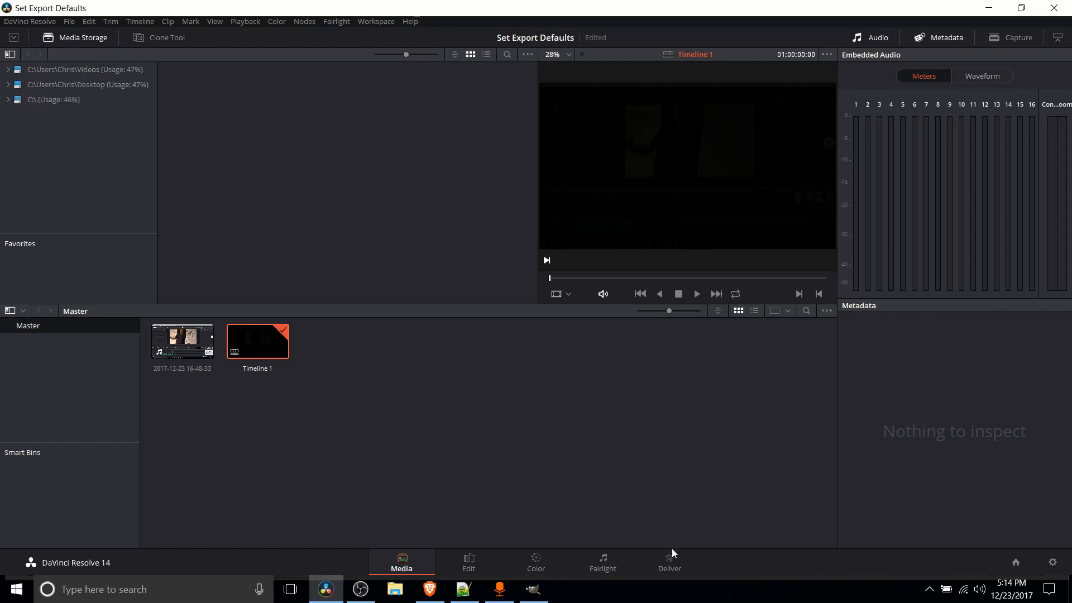
left_click(669, 562)
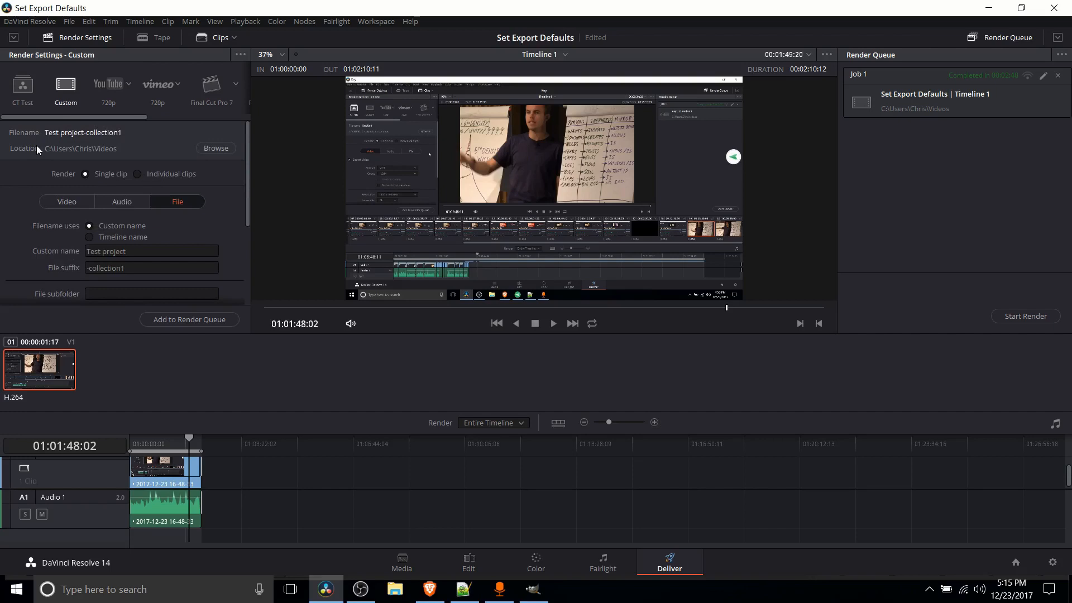
Step: Browse the Videos and Desktop destinations, keeping Videos as the render location
left_click(215, 148)
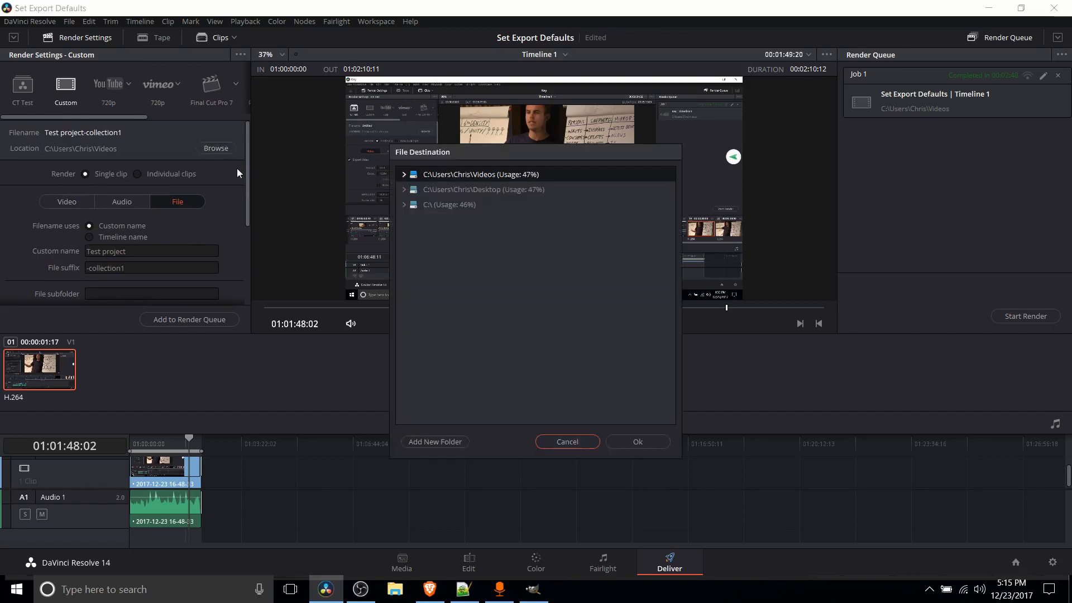
mouse_move(495, 260)
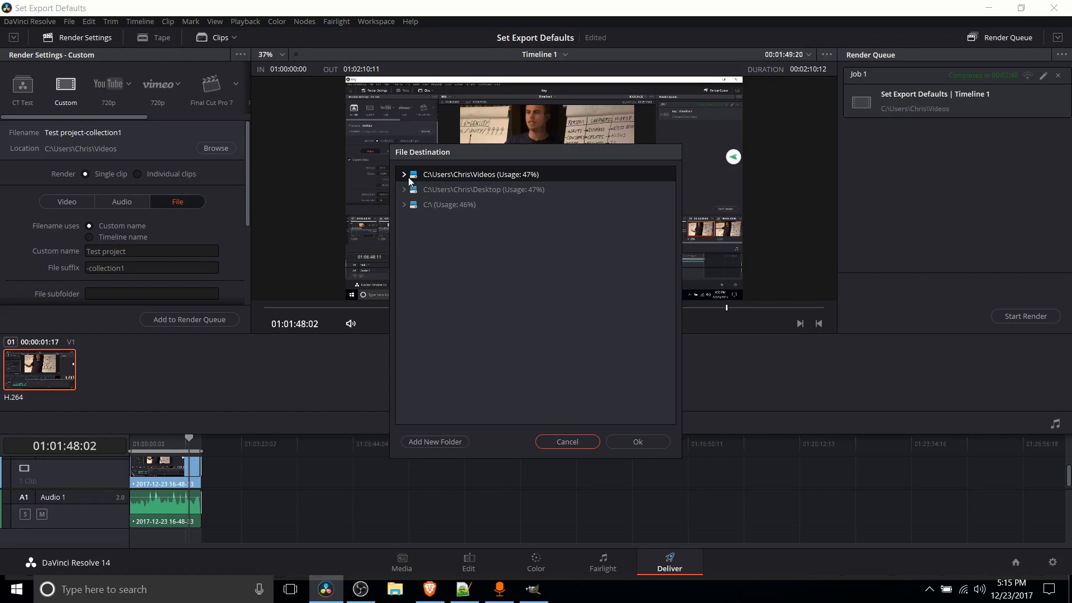
left_click(405, 175)
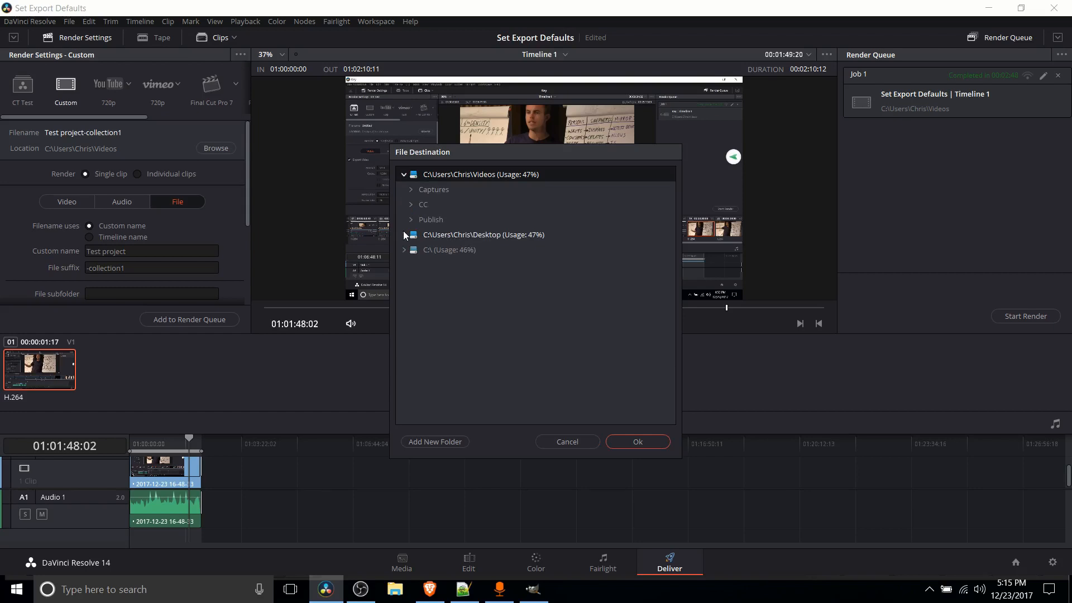
left_click(482, 234)
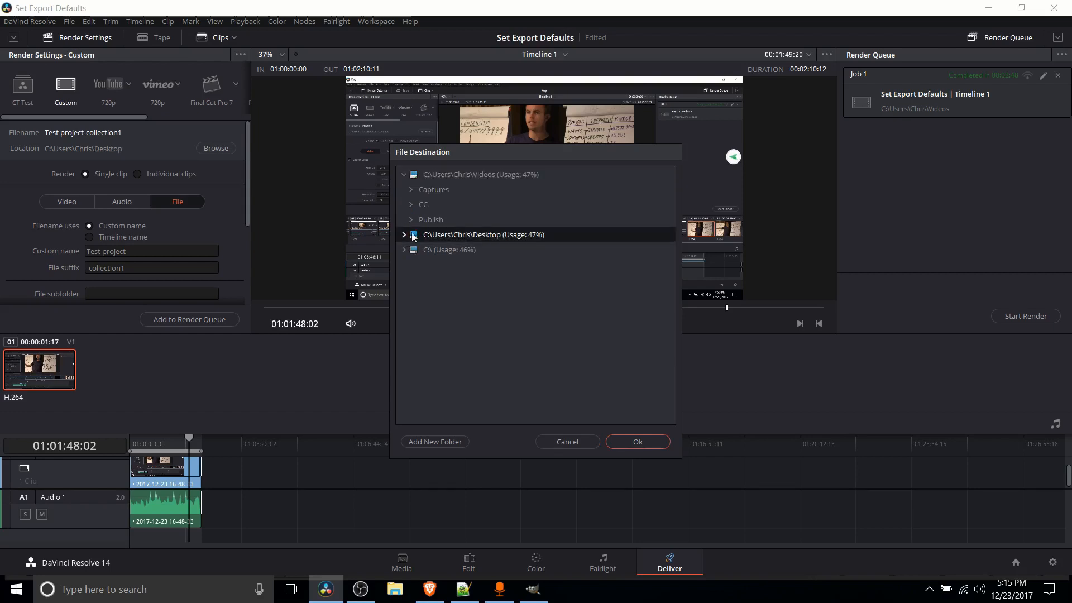
left_click(404, 234)
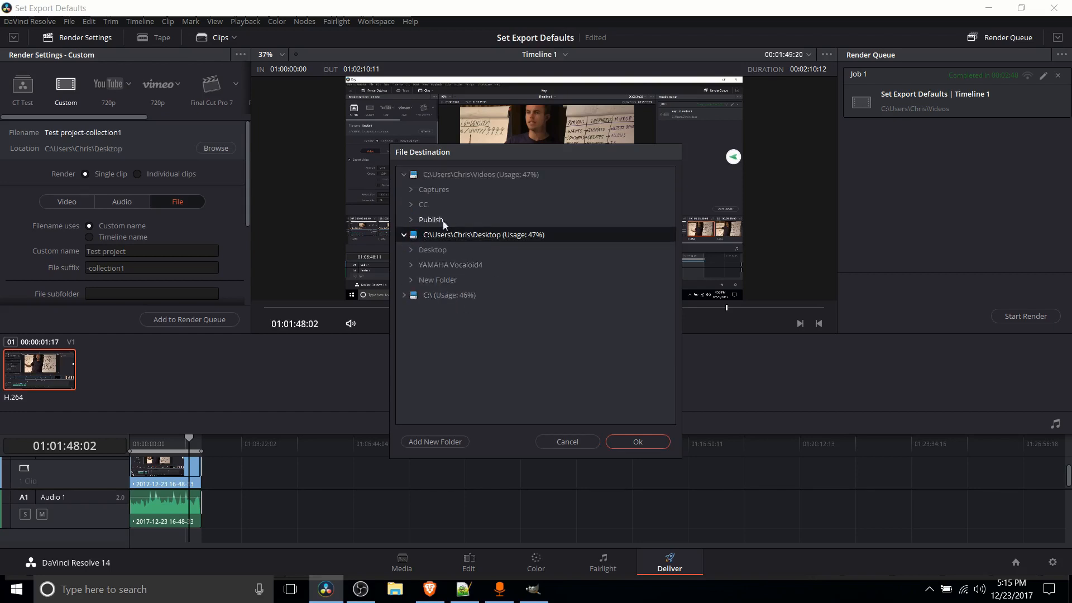
left_click(403, 234)
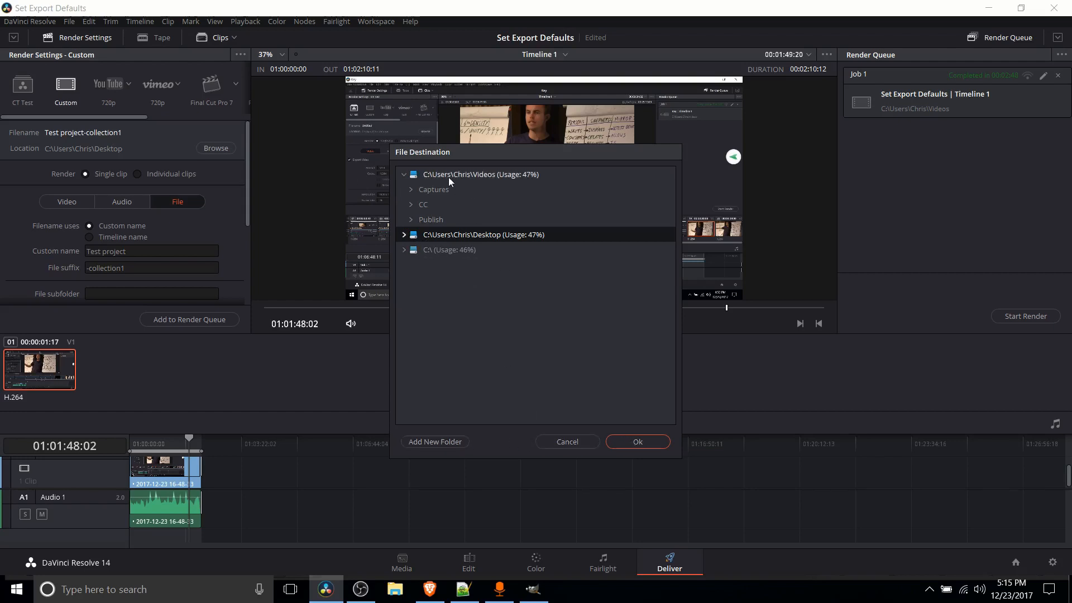
left_click(638, 442)
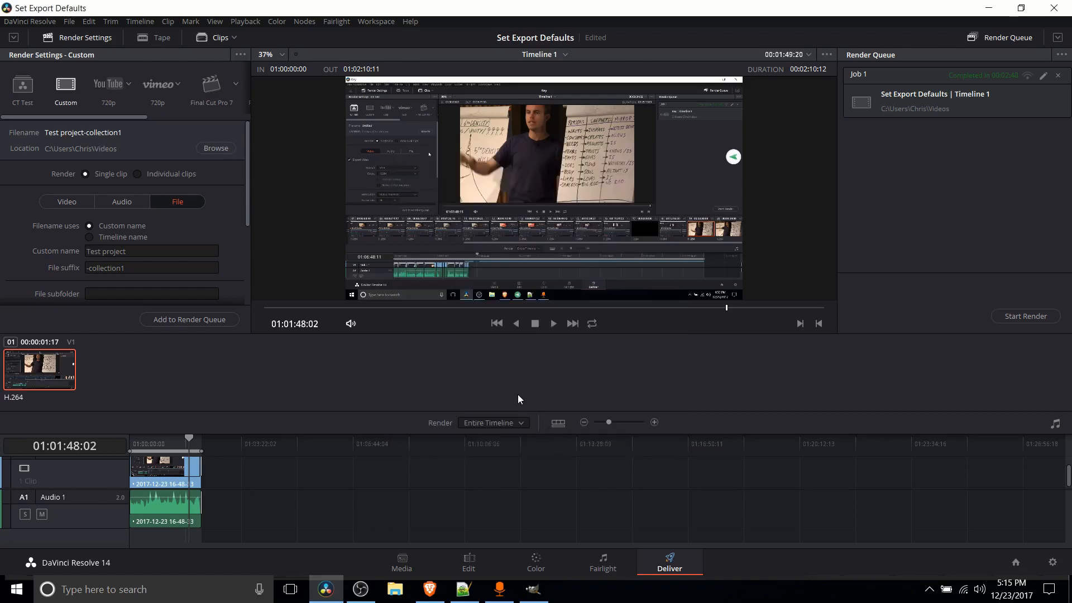
mouse_move(443, 563)
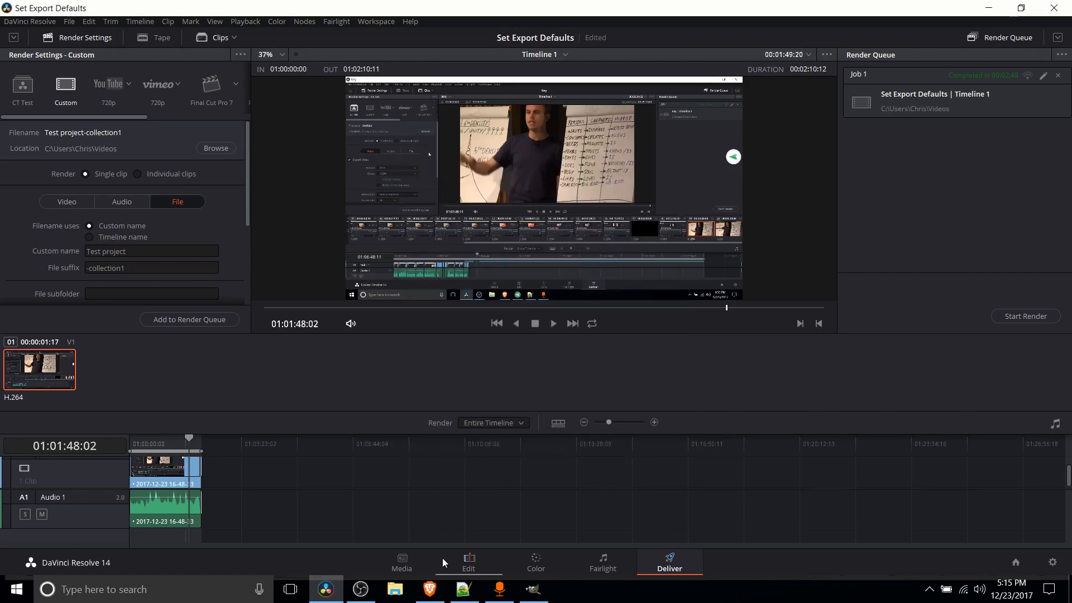
Step: Open and cancel the Media page's add-storage folder picker, then return to Deliver
left_click(401, 563)
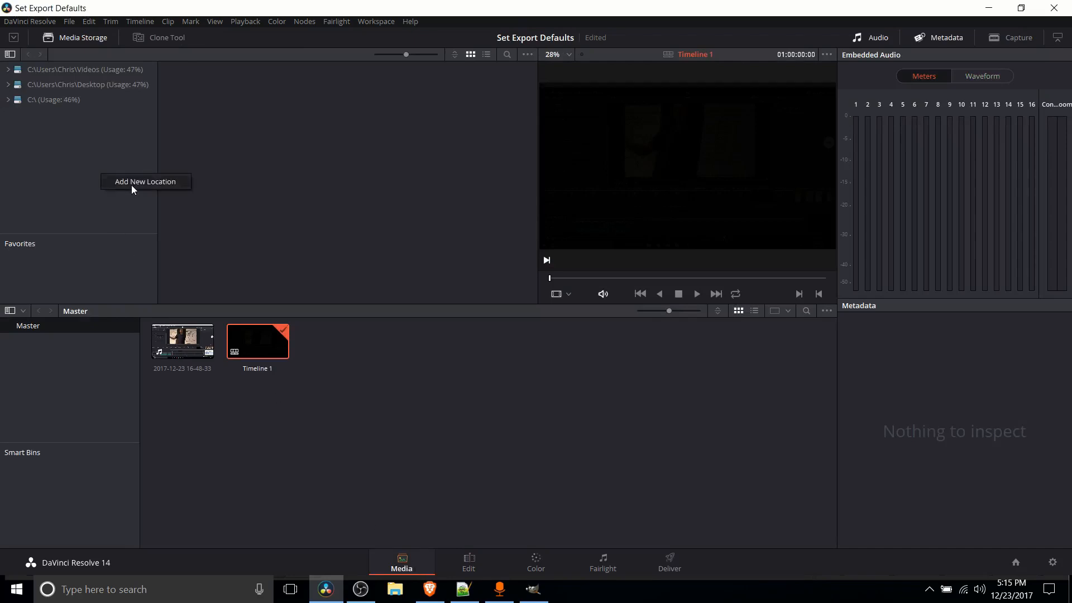
left_click(146, 181)
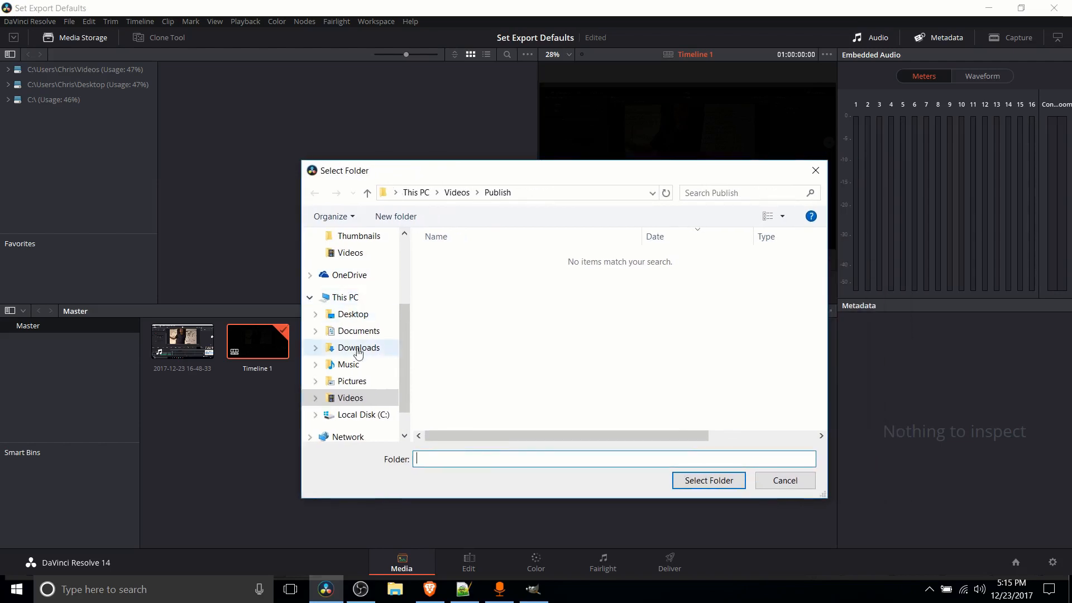
left_click(785, 480)
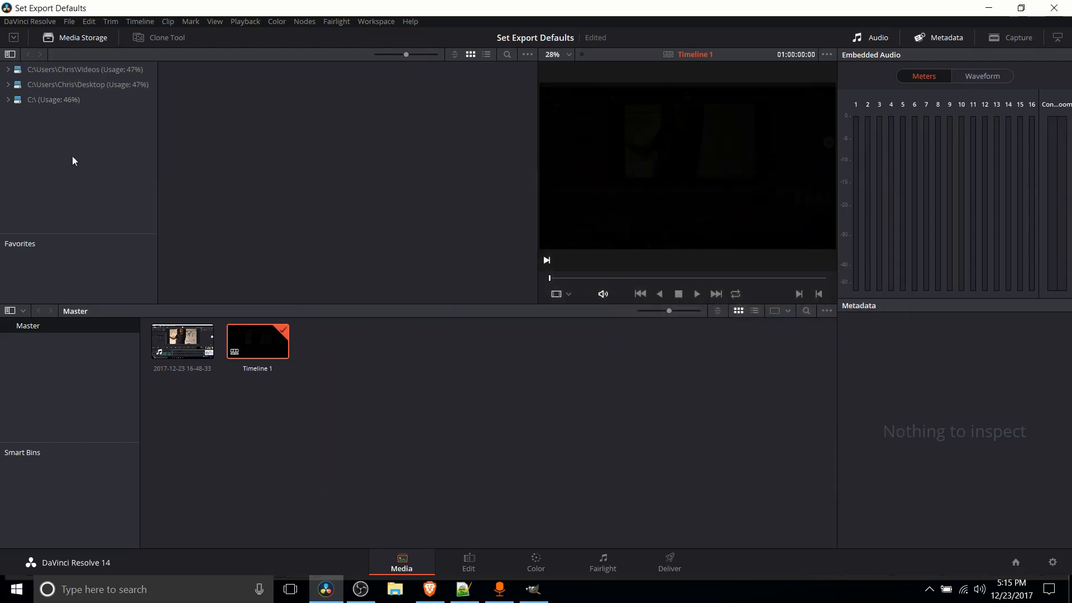
mouse_move(93, 62)
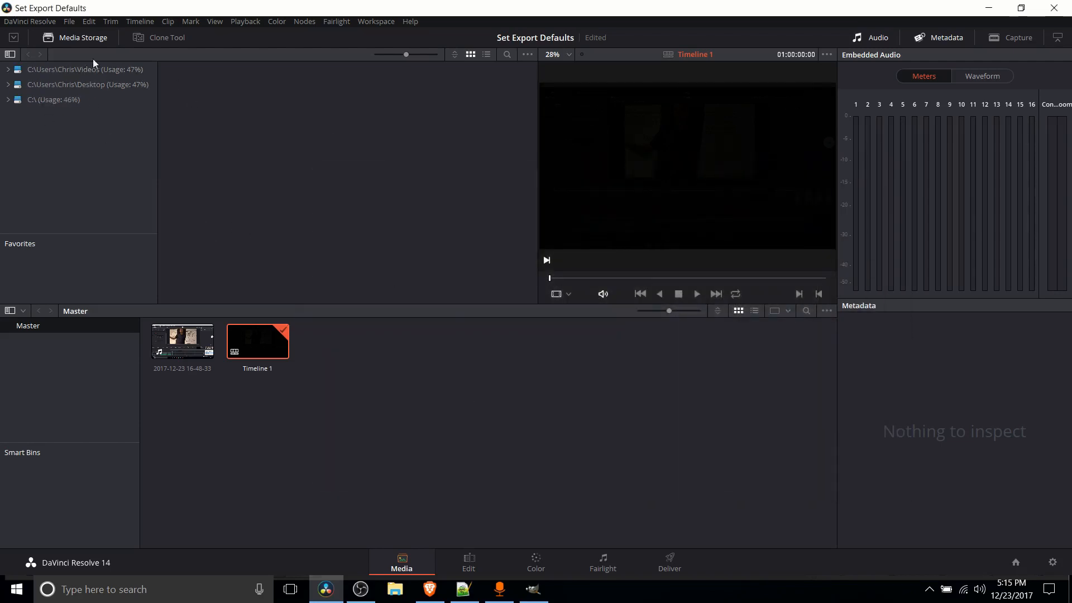
left_click(669, 561)
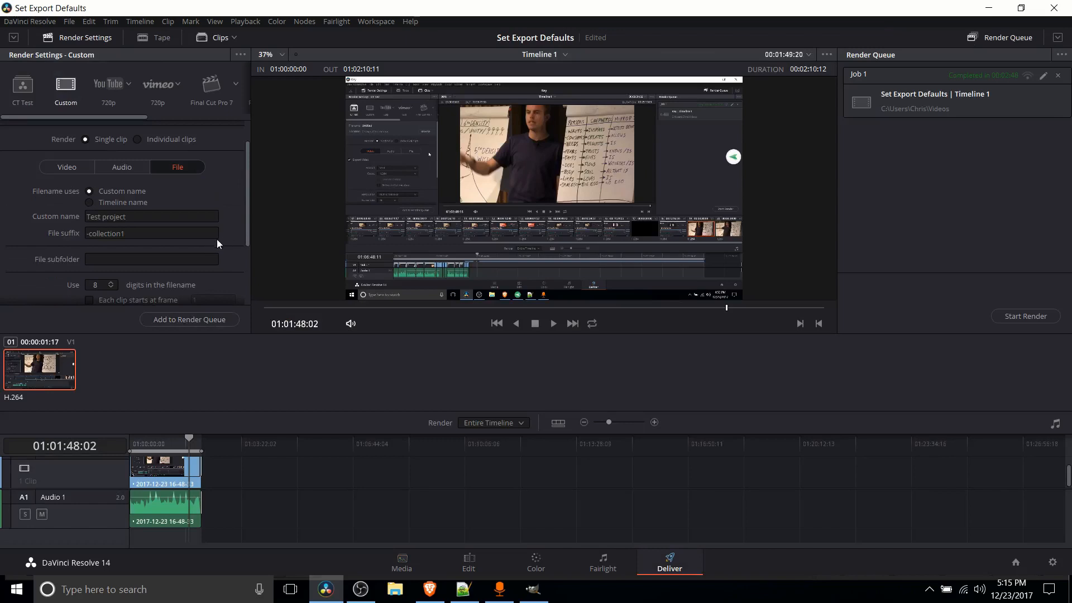
Step: Queue Timeline 1 as a second render job saving to Videos
scroll("down", 3)
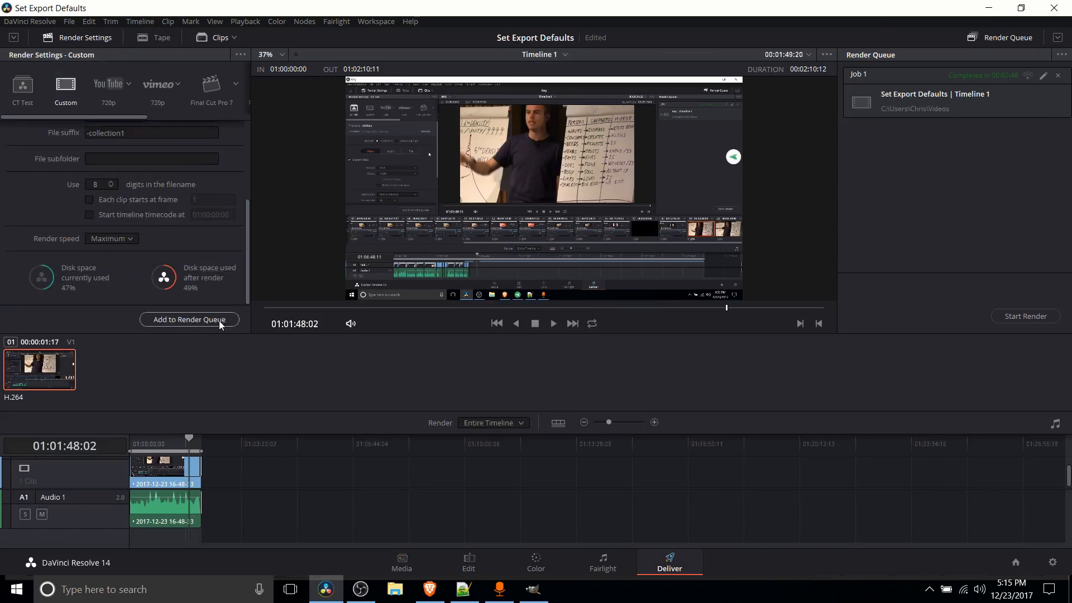
left_click(189, 320)
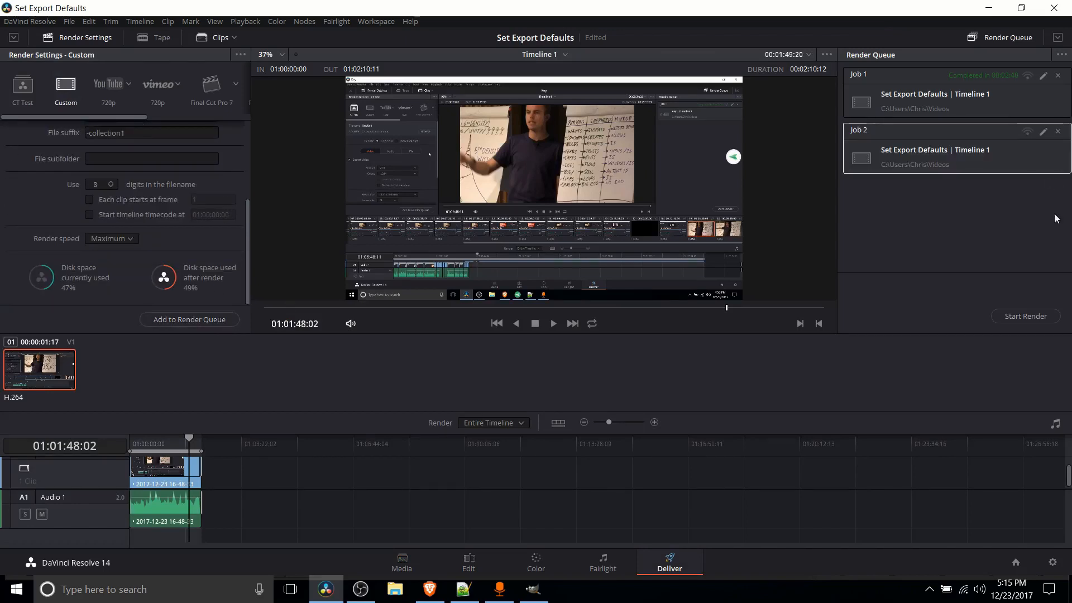
mouse_move(76, 188)
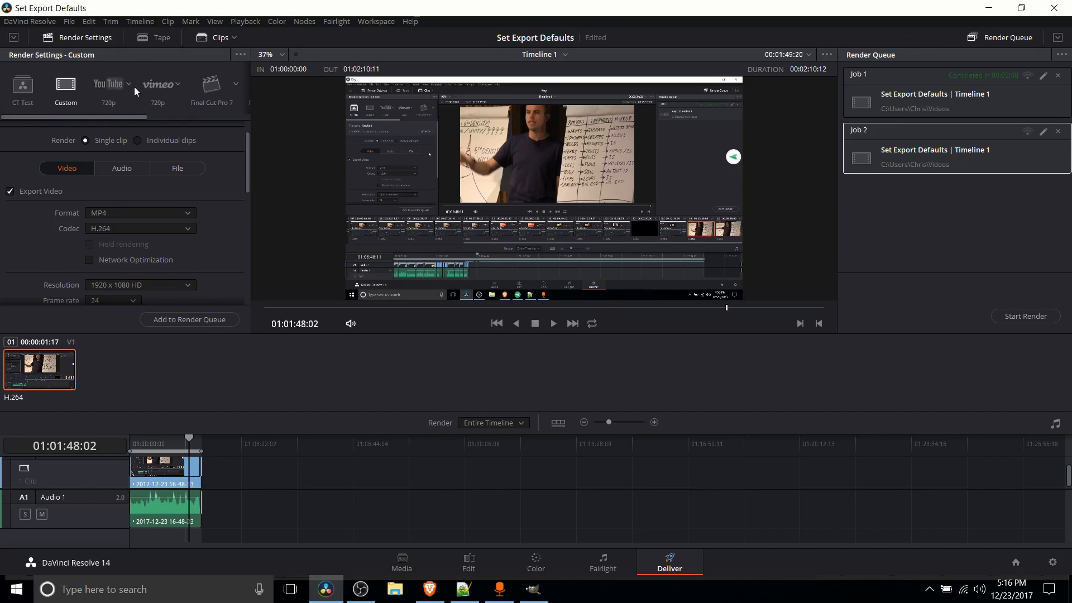
Step: Apply the YouTube render preset at 1080p
left_click(127, 83)
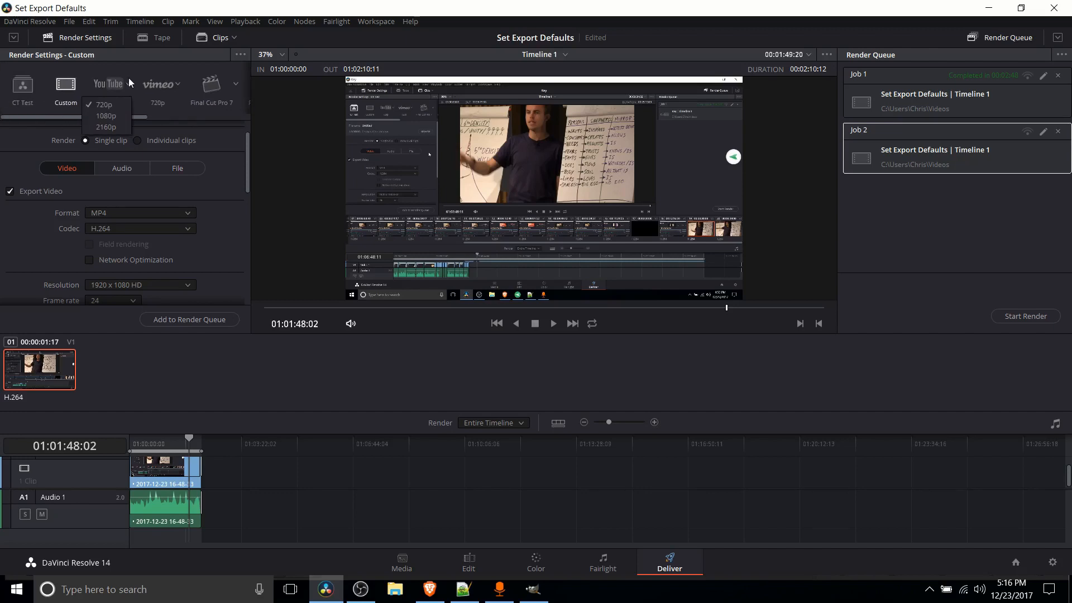
left_click(102, 104)
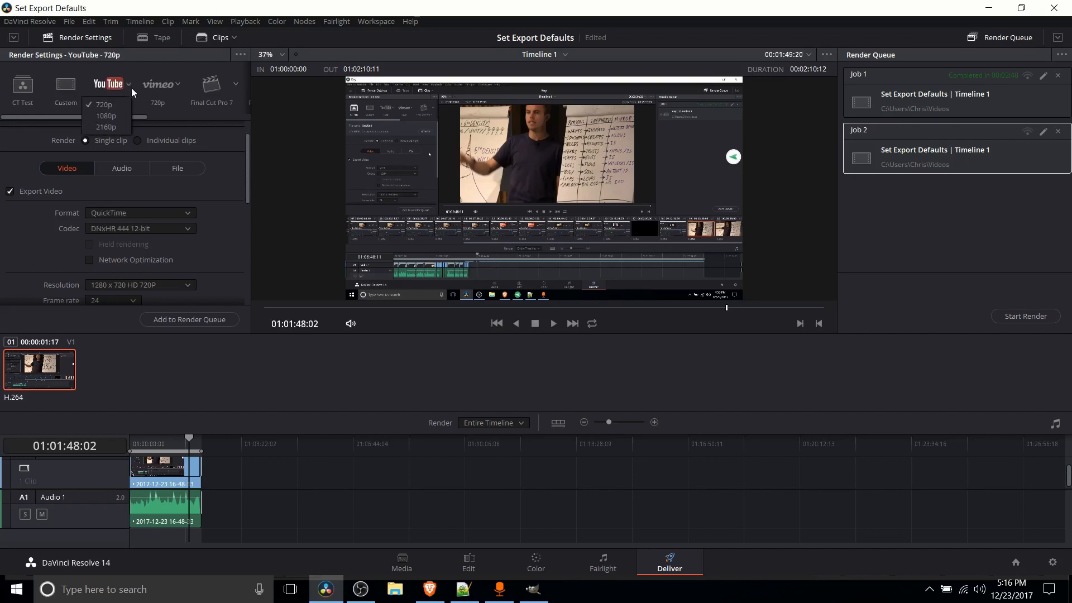
left_click(106, 116)
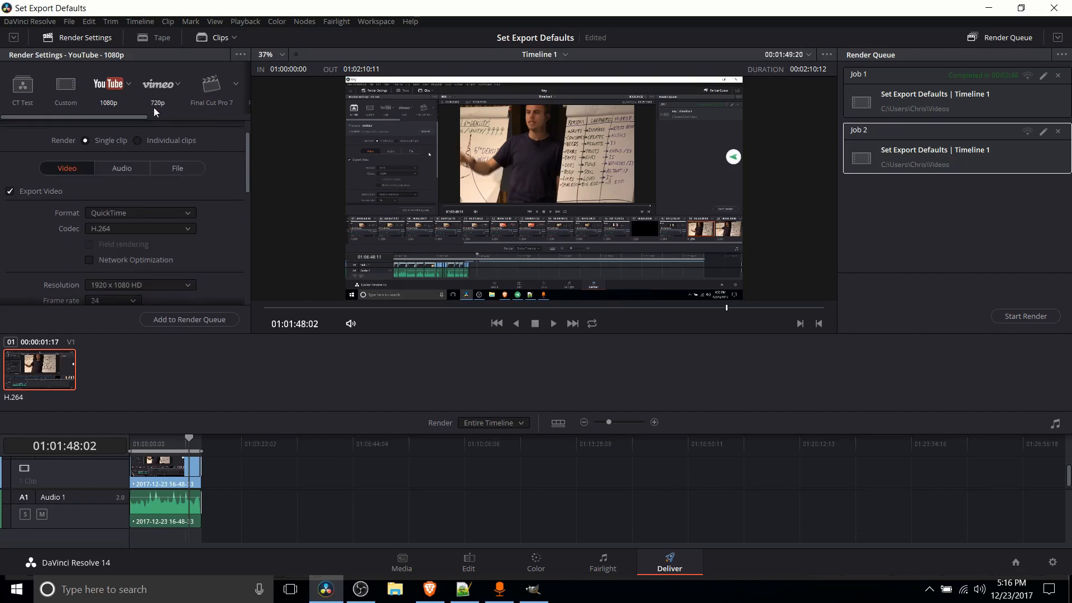
Step: Change the format to MP4 with H.264 and limit the bitrate to 5000 Kb/s
left_click(139, 212)
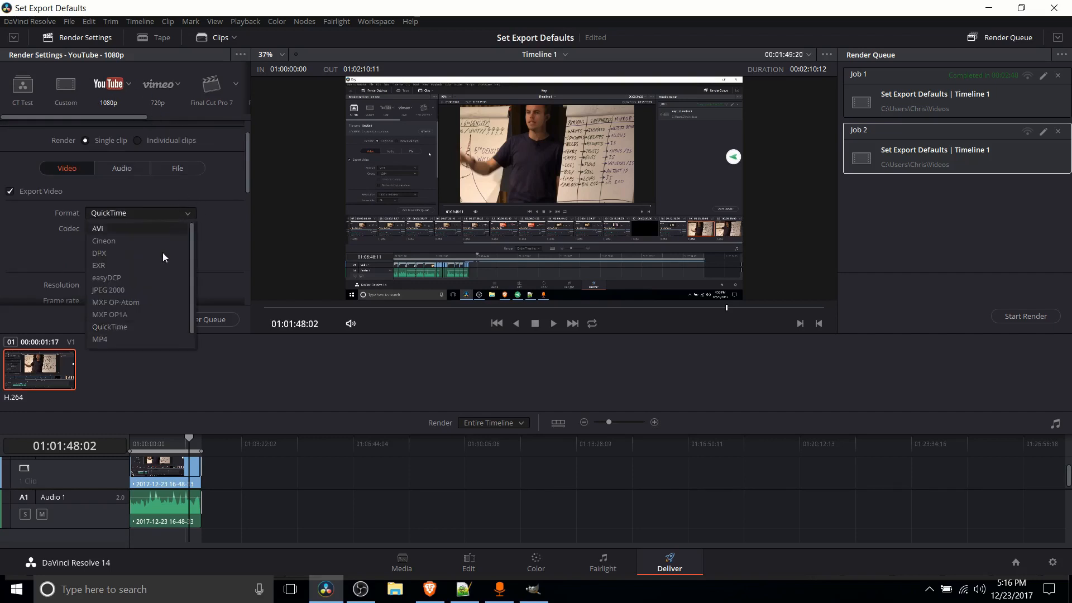
left_click(109, 327)
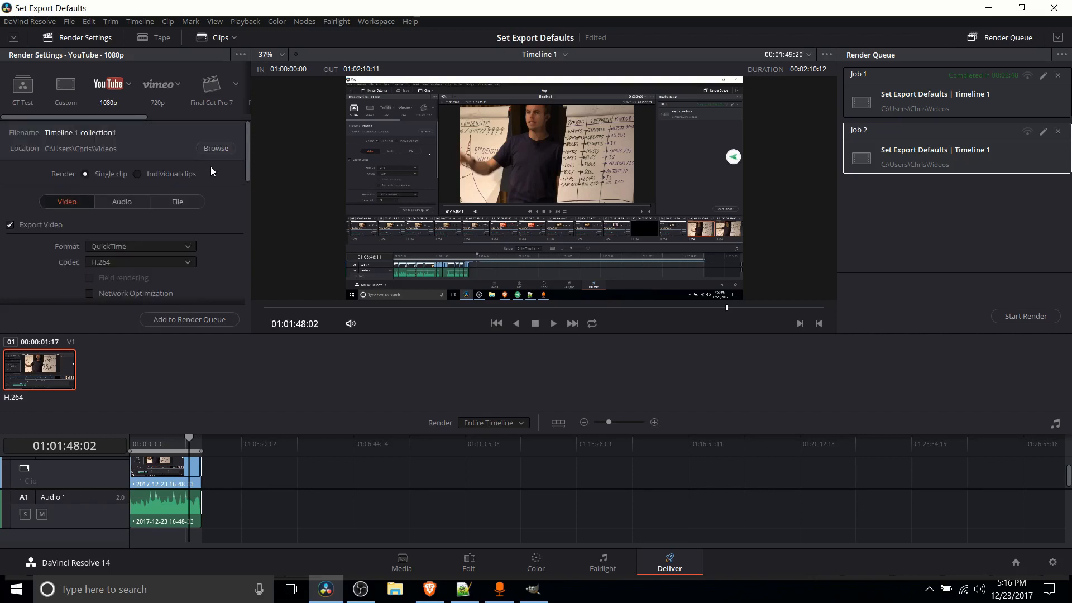
scroll("down", 3)
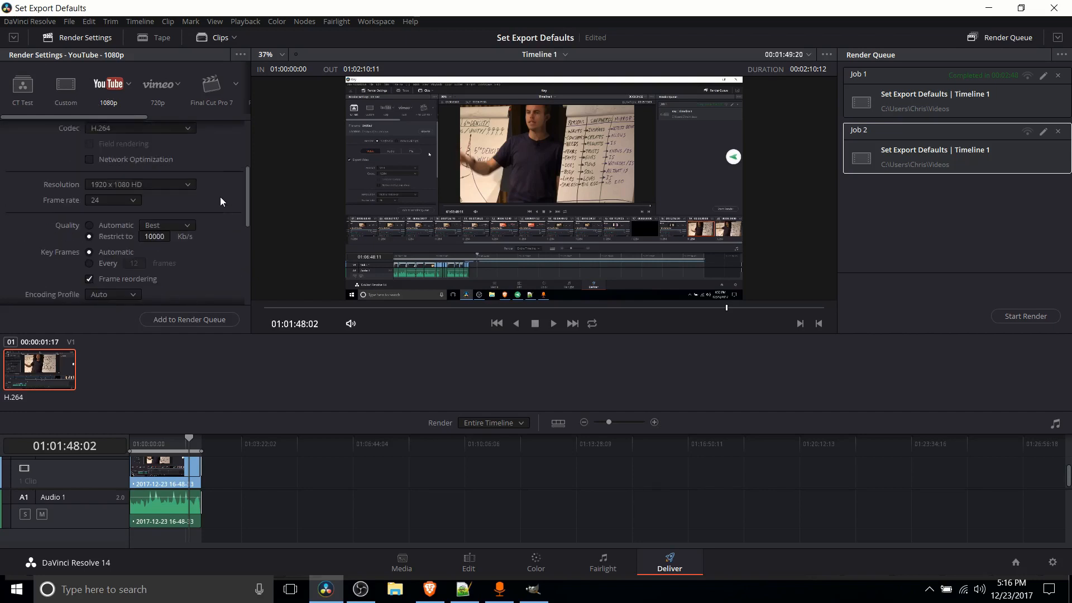
scroll("down", 3)
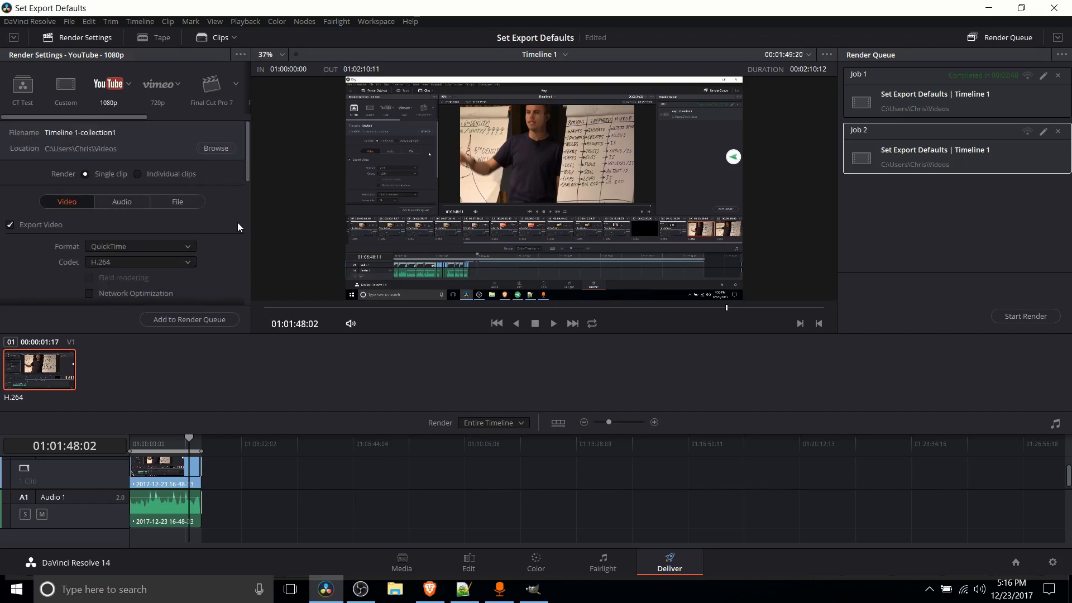
mouse_move(125, 125)
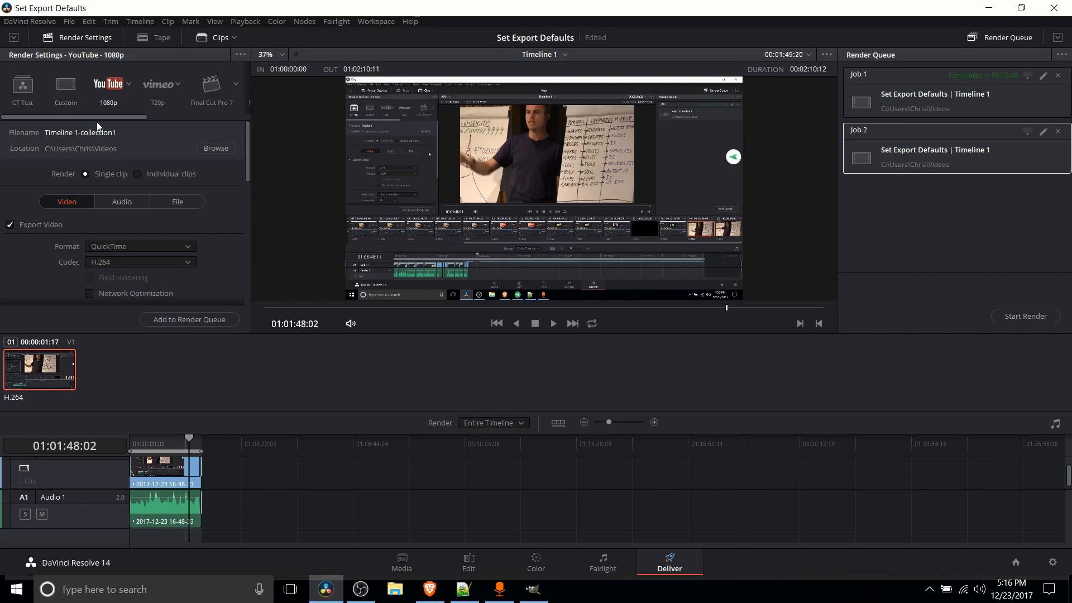
scroll("down", 3)
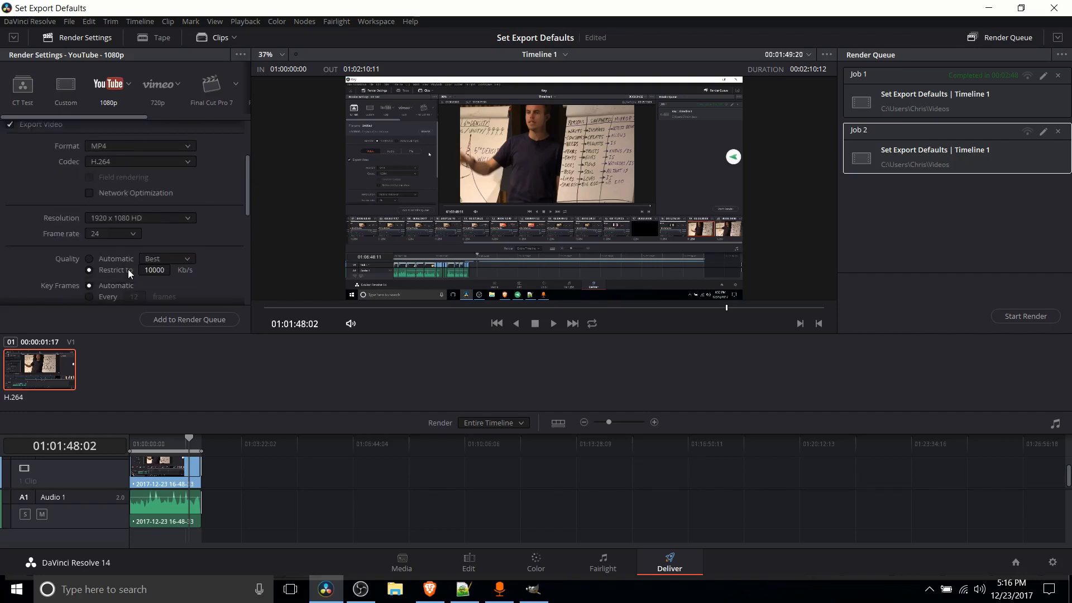
left_click(155, 270)
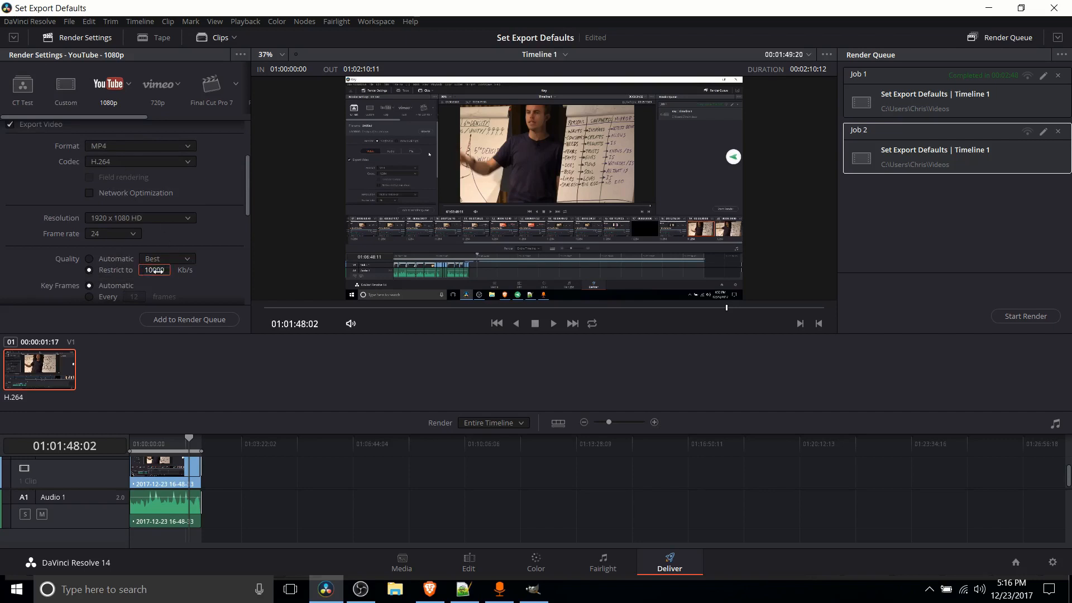
type("5000")
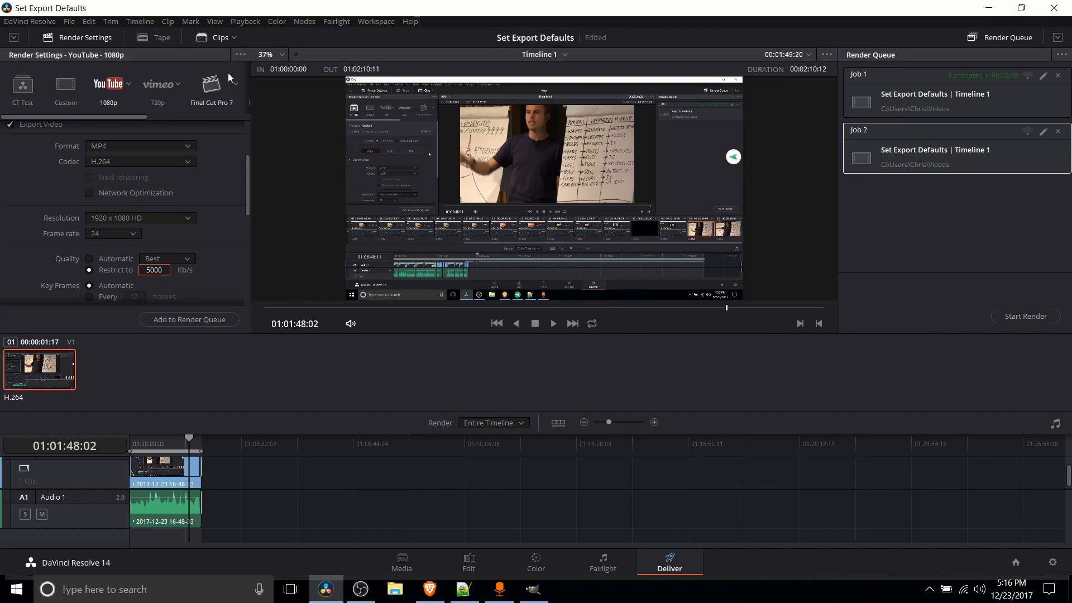
Step: Save the current render settings as a new user preset named 'Preset1'
left_click(240, 54)
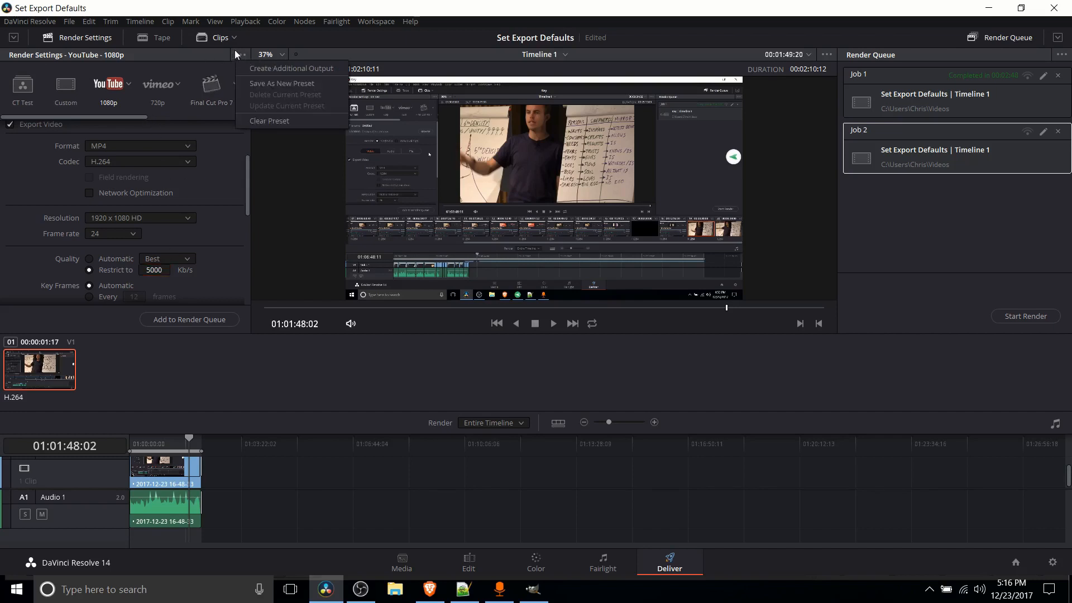
left_click(281, 83)
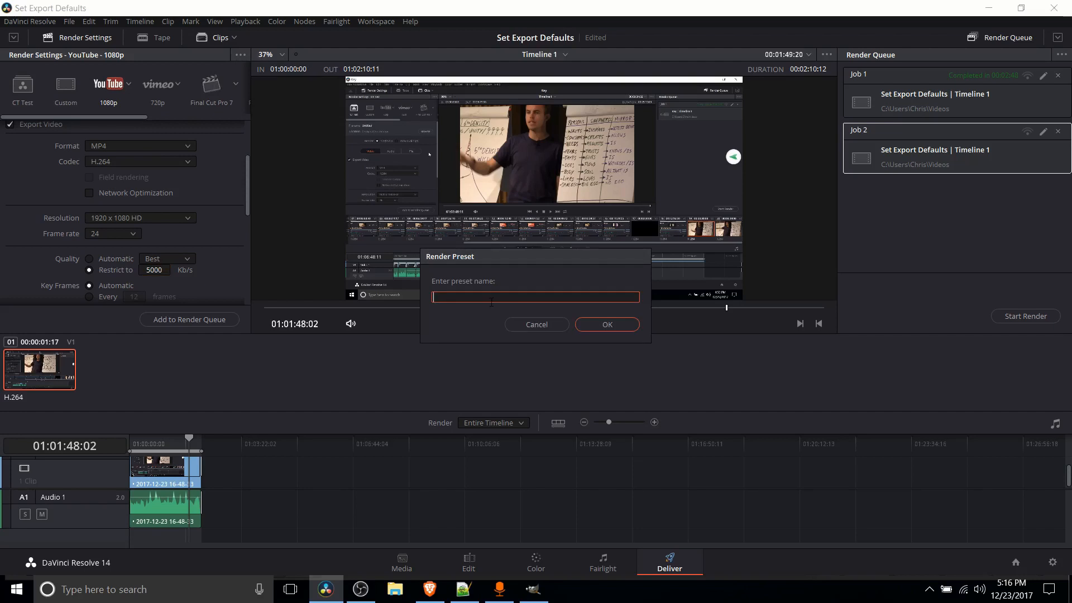
type("Pre")
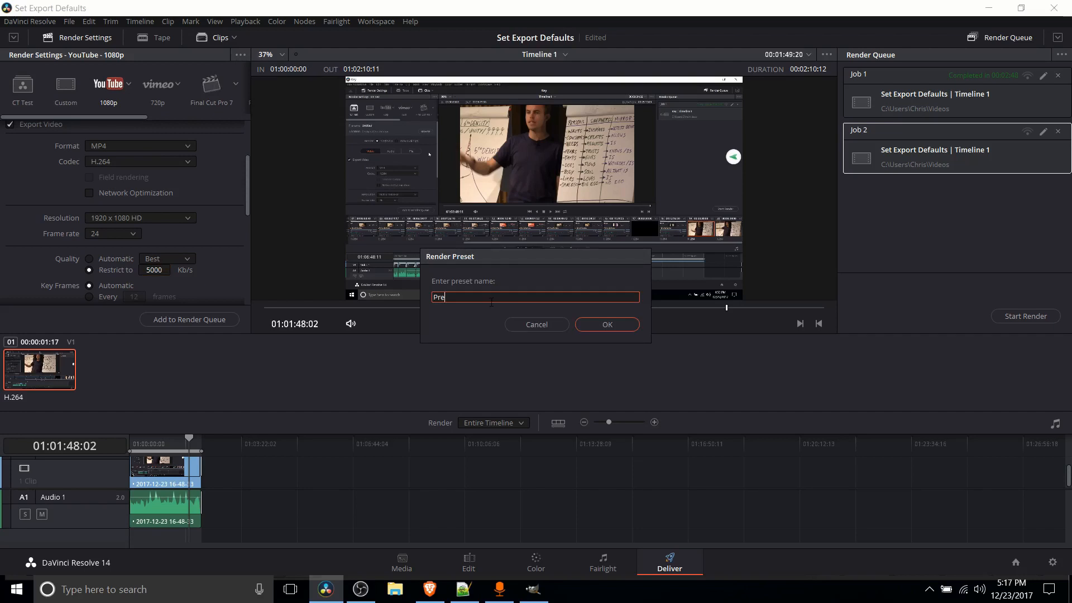
left_click(607, 324)
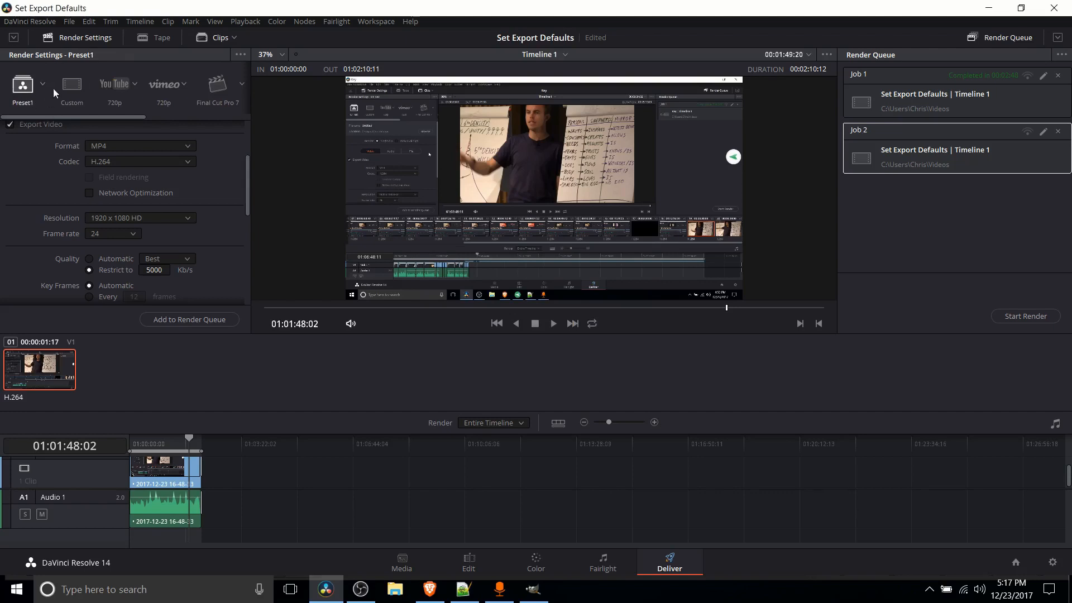
Step: Confirm Preset1 appears in the user preset list and keep it selected
left_click(42, 83)
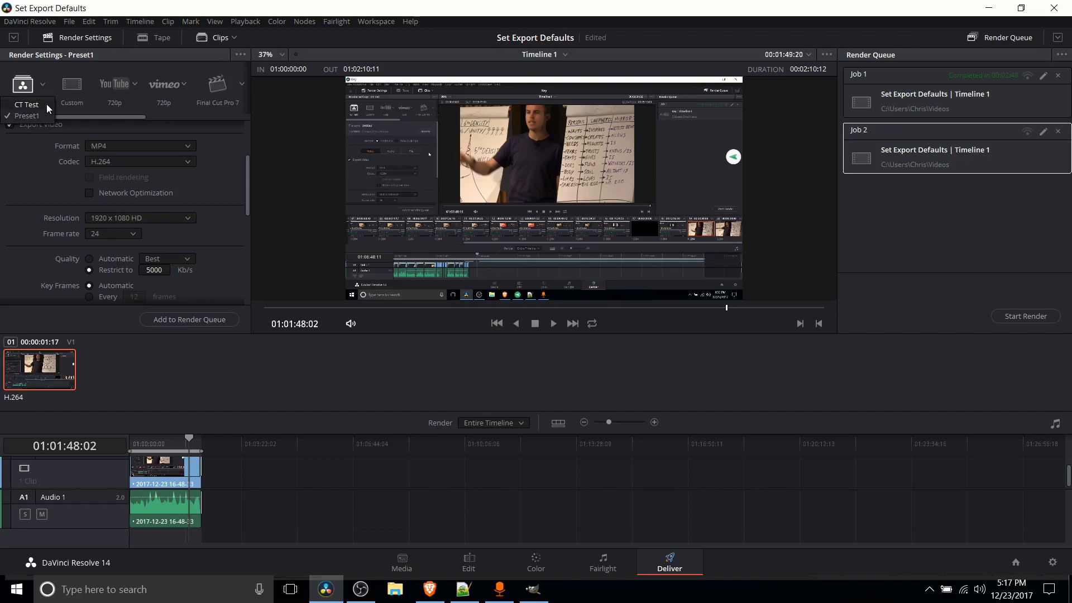
mouse_move(56, 116)
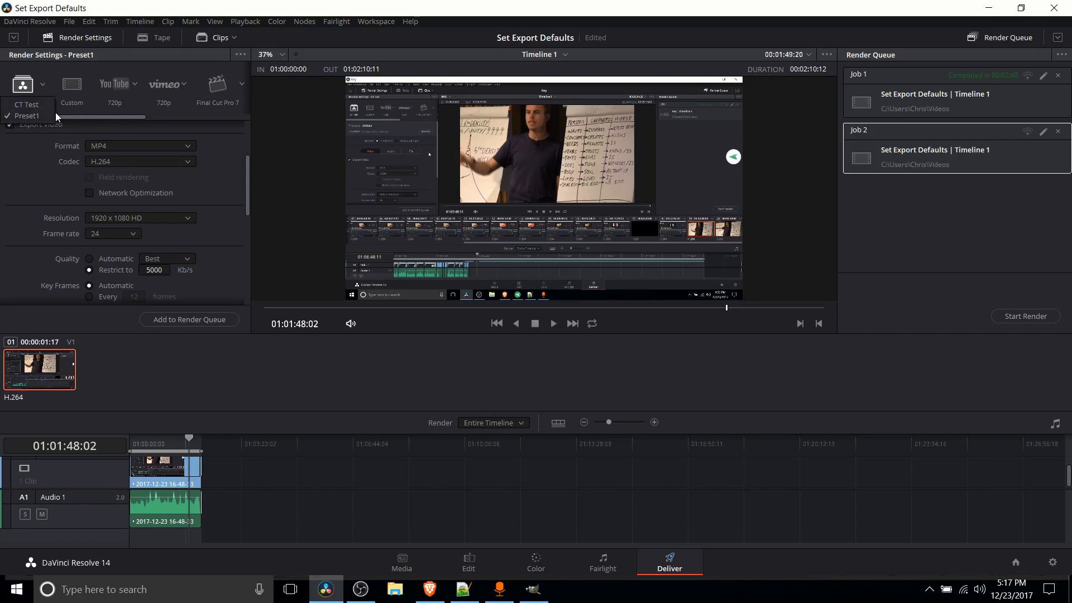
mouse_move(42, 119)
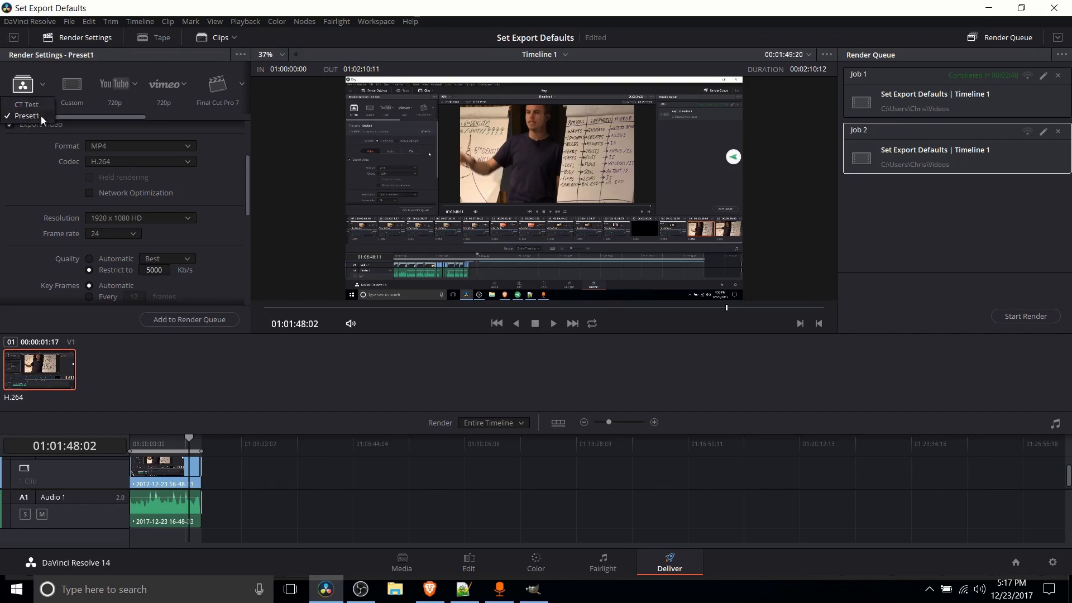
left_click(26, 116)
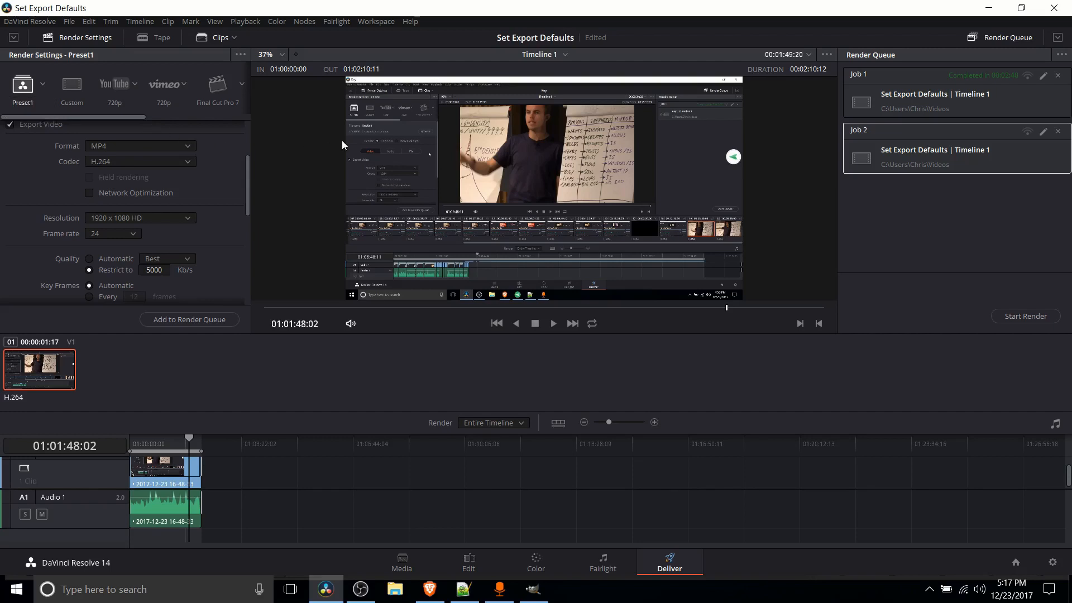